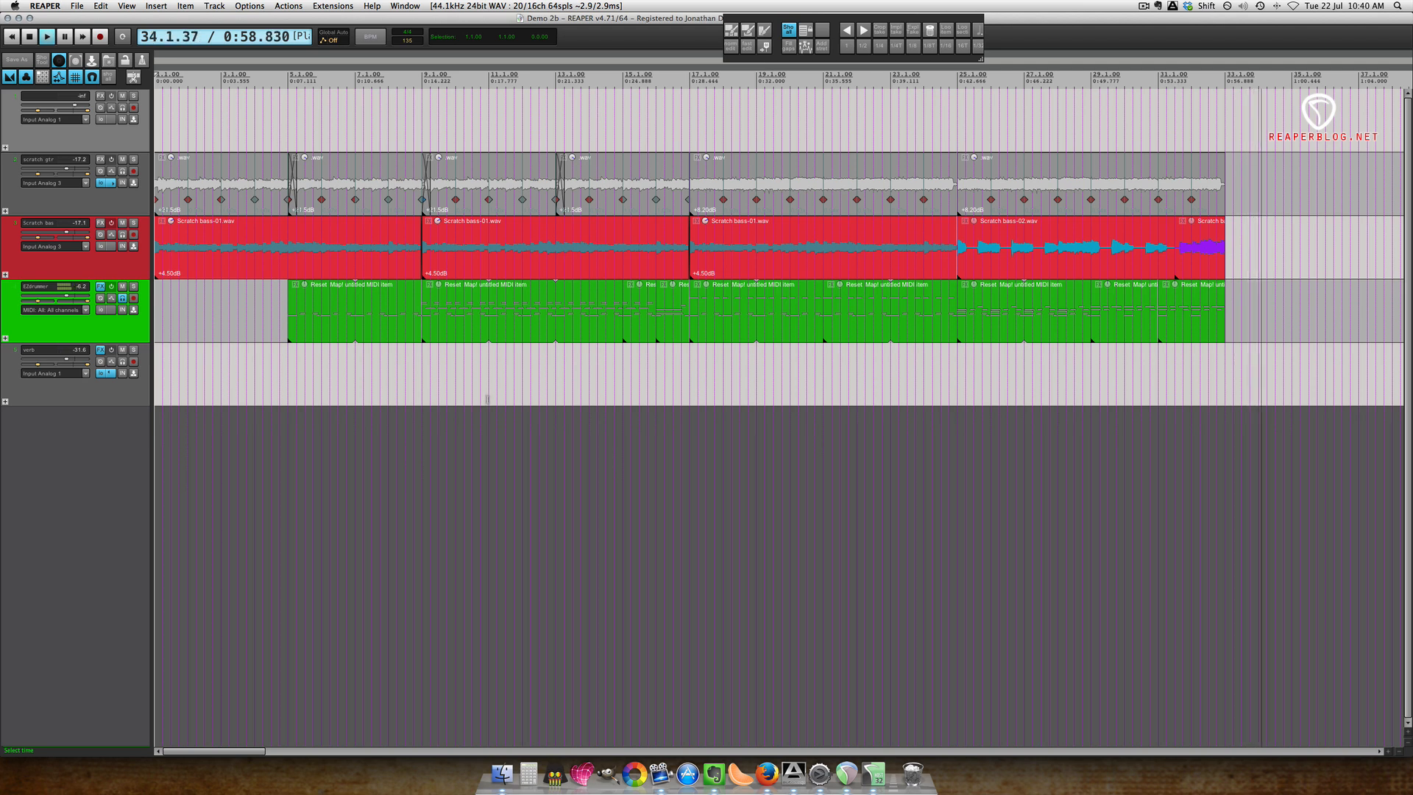
Step: Play back the arrangement to check the new four-bar empty intro
key("Space")
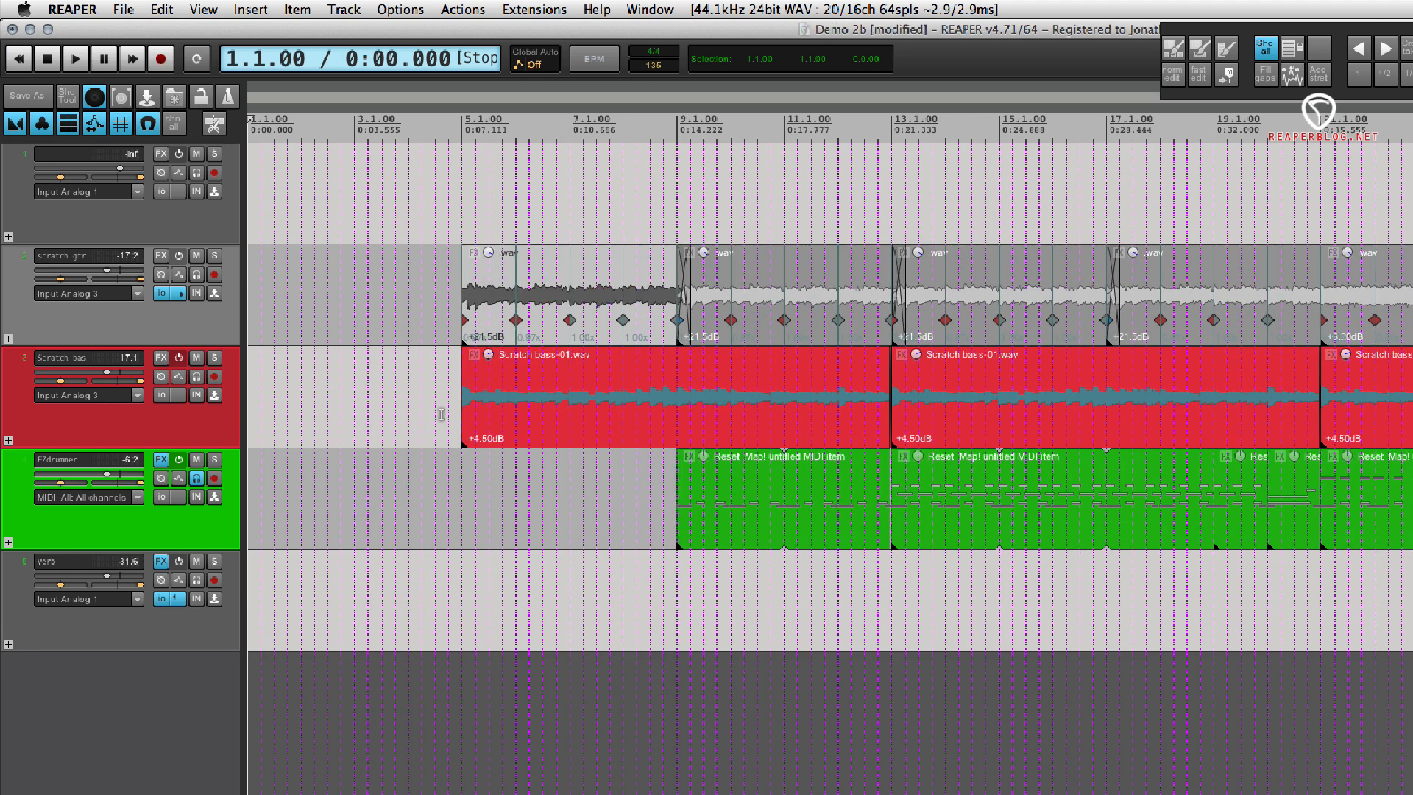
mouse_move(484, 289)
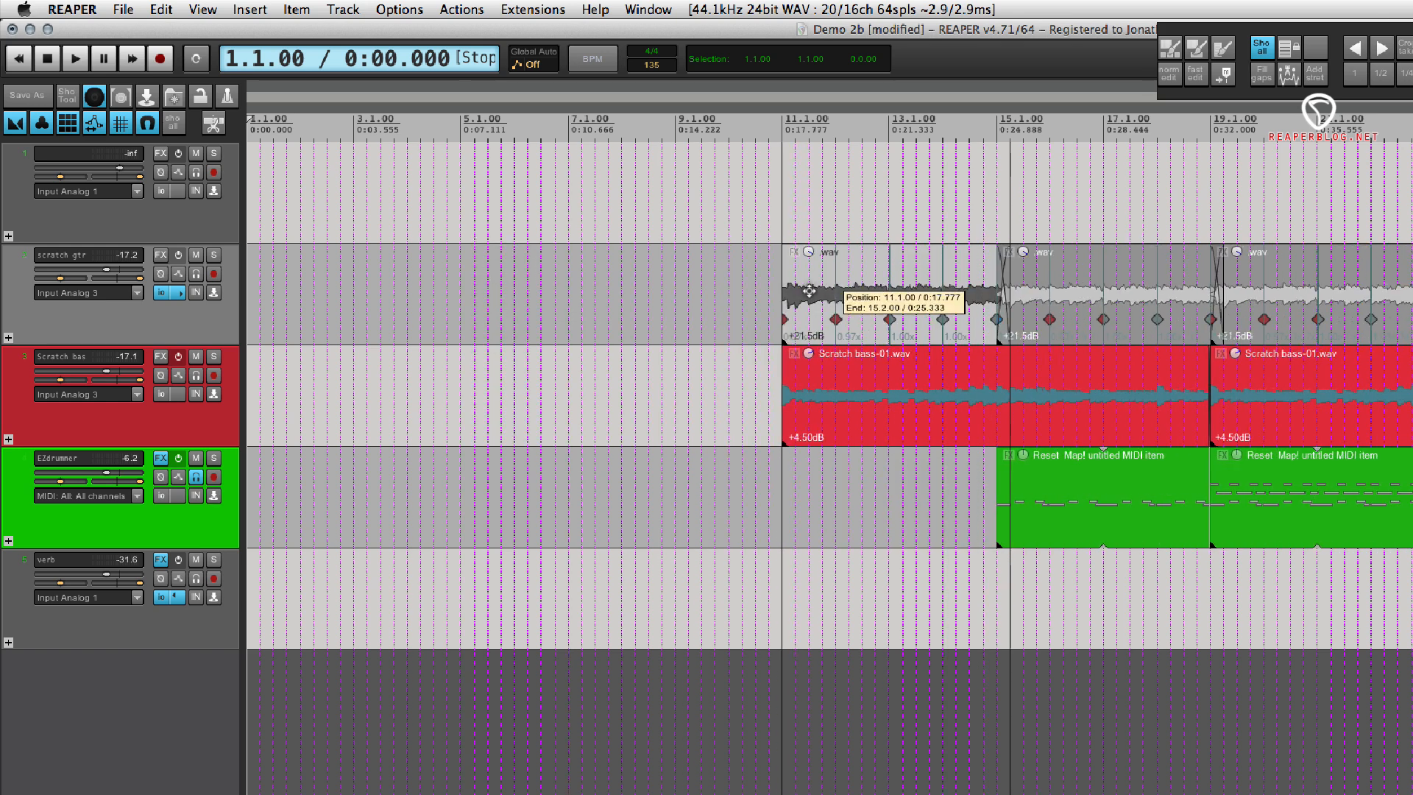
mouse_move(808, 294)
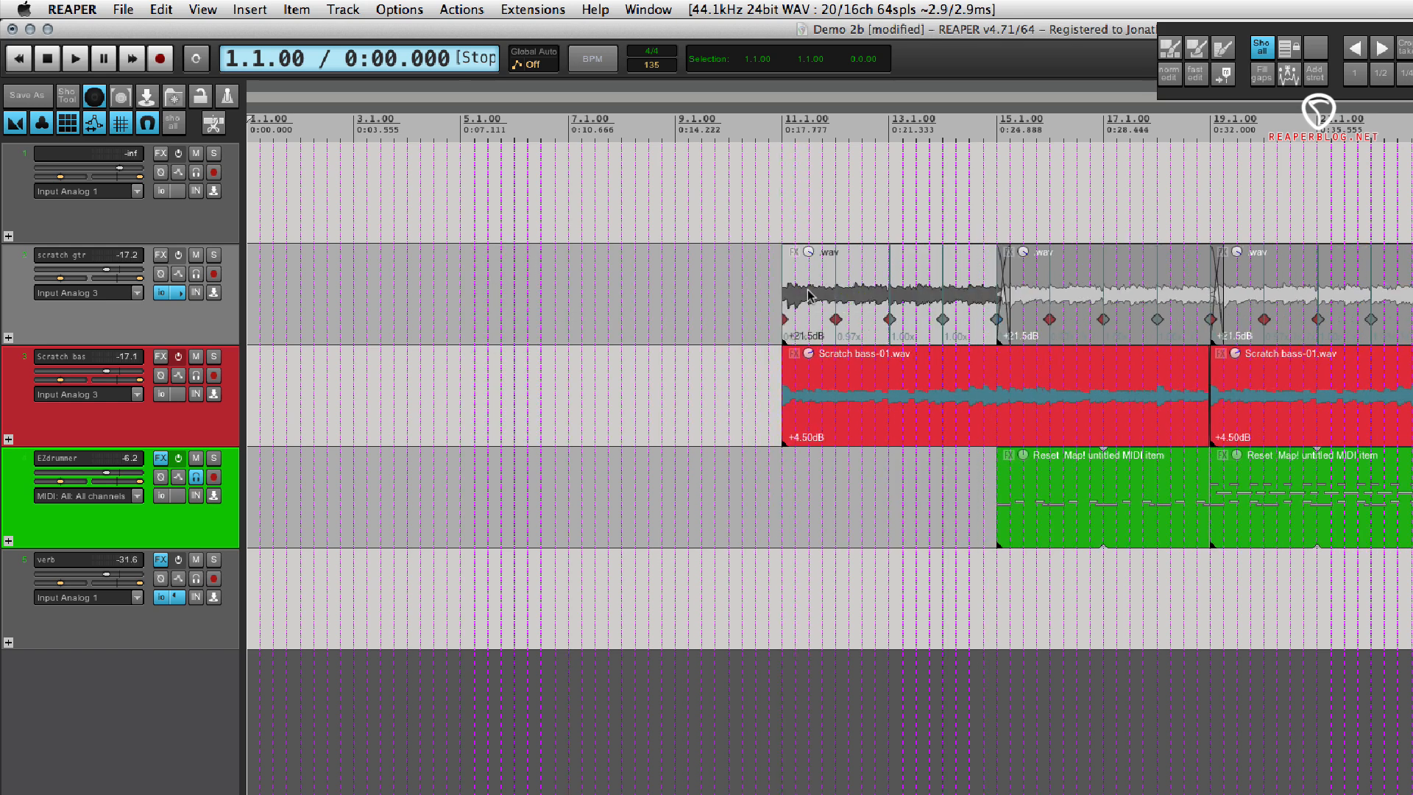
mouse_move(337, 275)
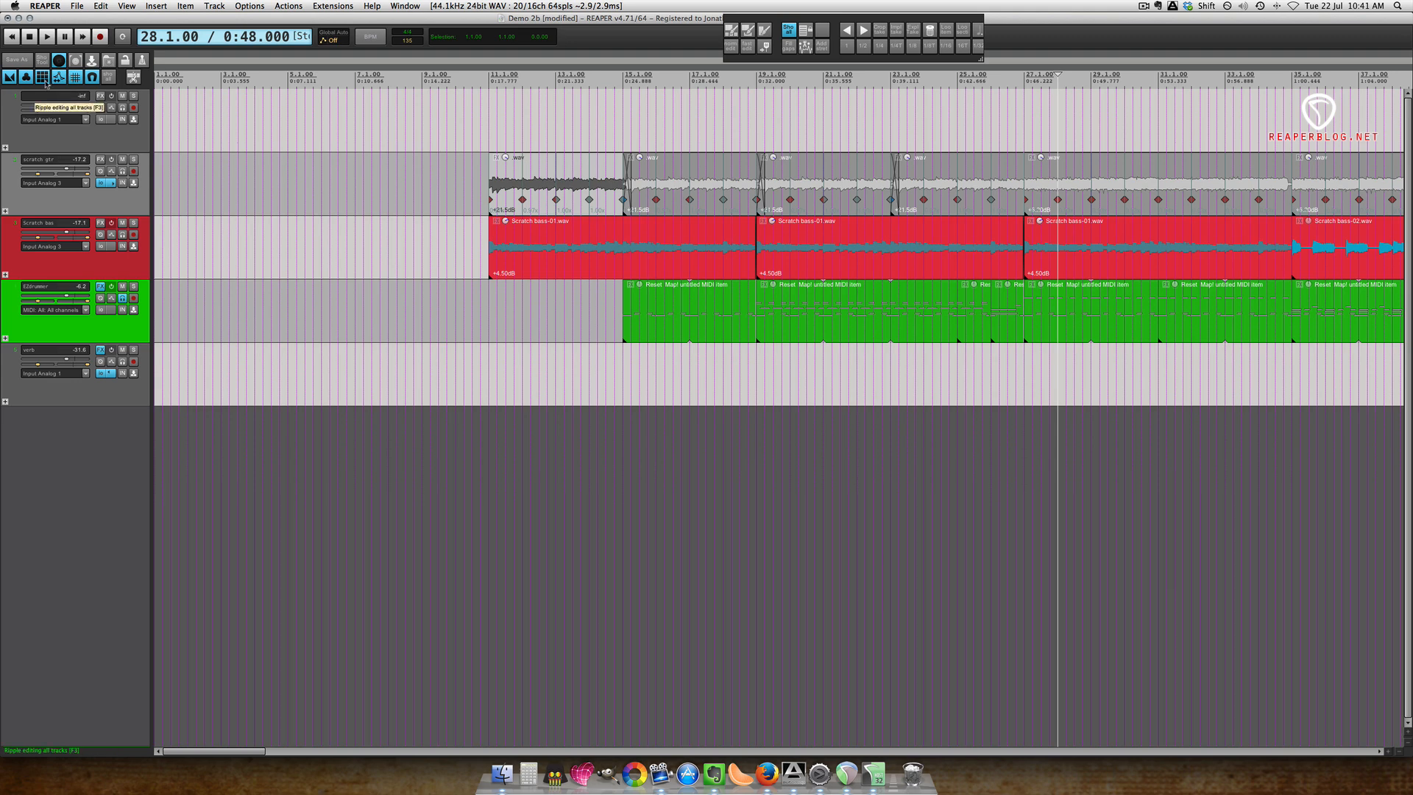
Step: Undo the trial moves so all items sit back at bar 1
key("cmd+z")
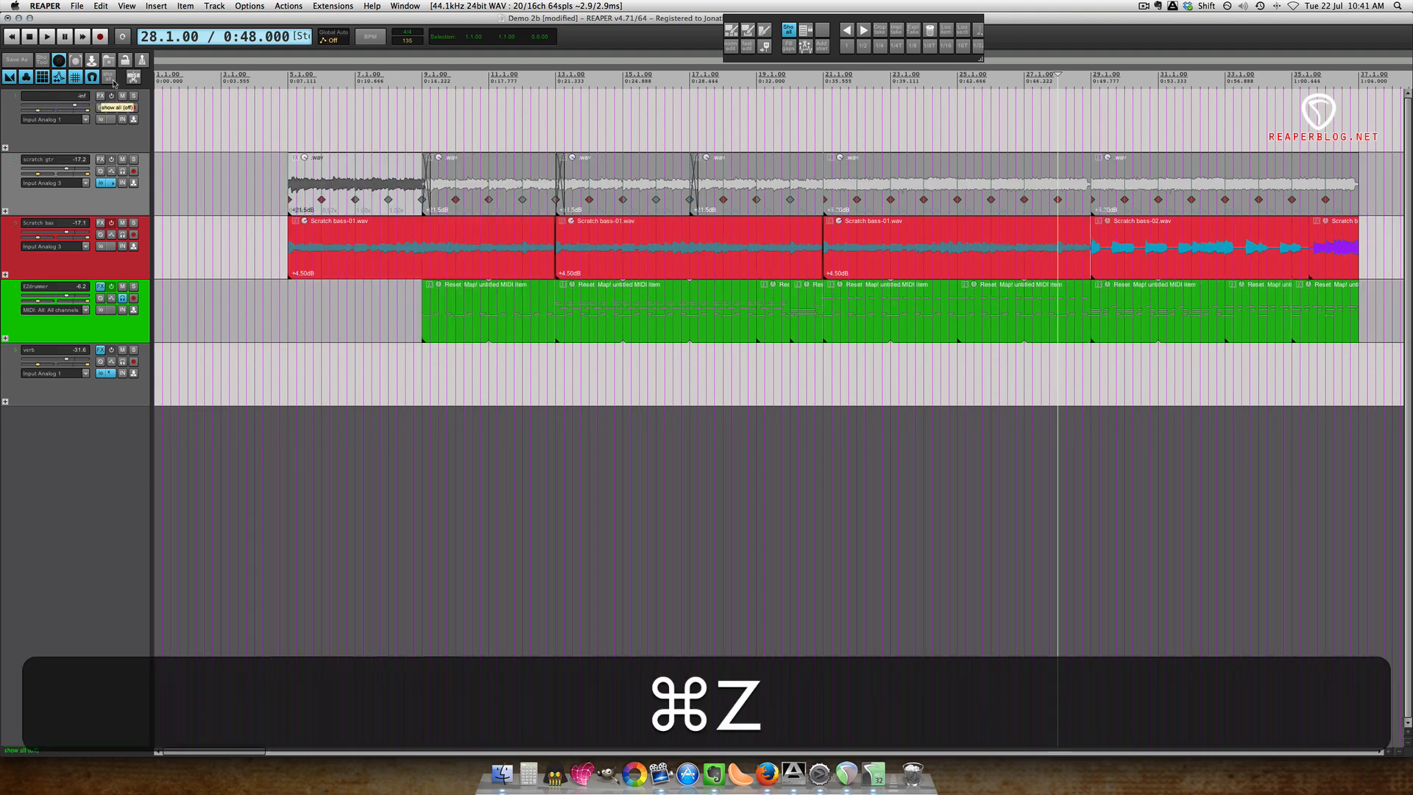
key("cmd+z")
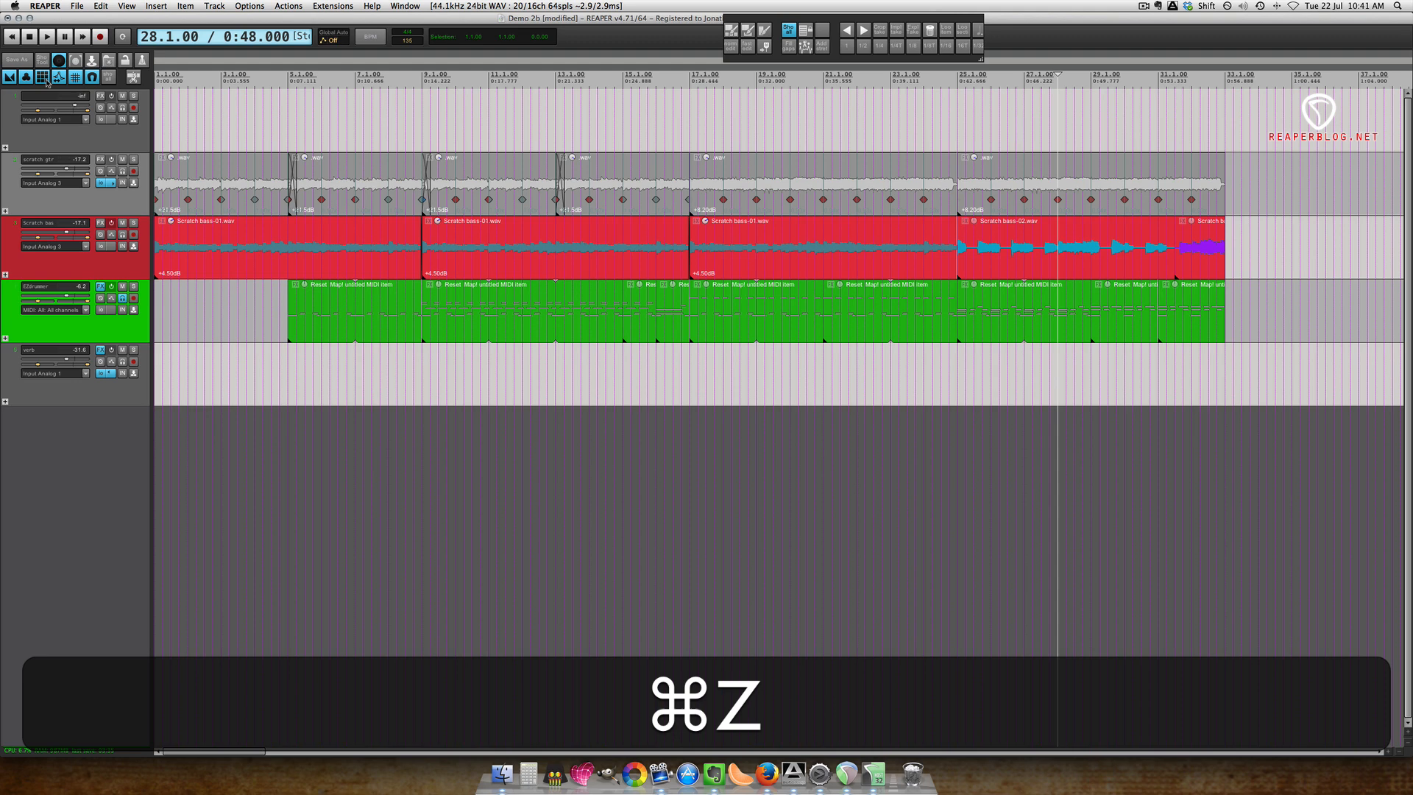
key("cmd+z")
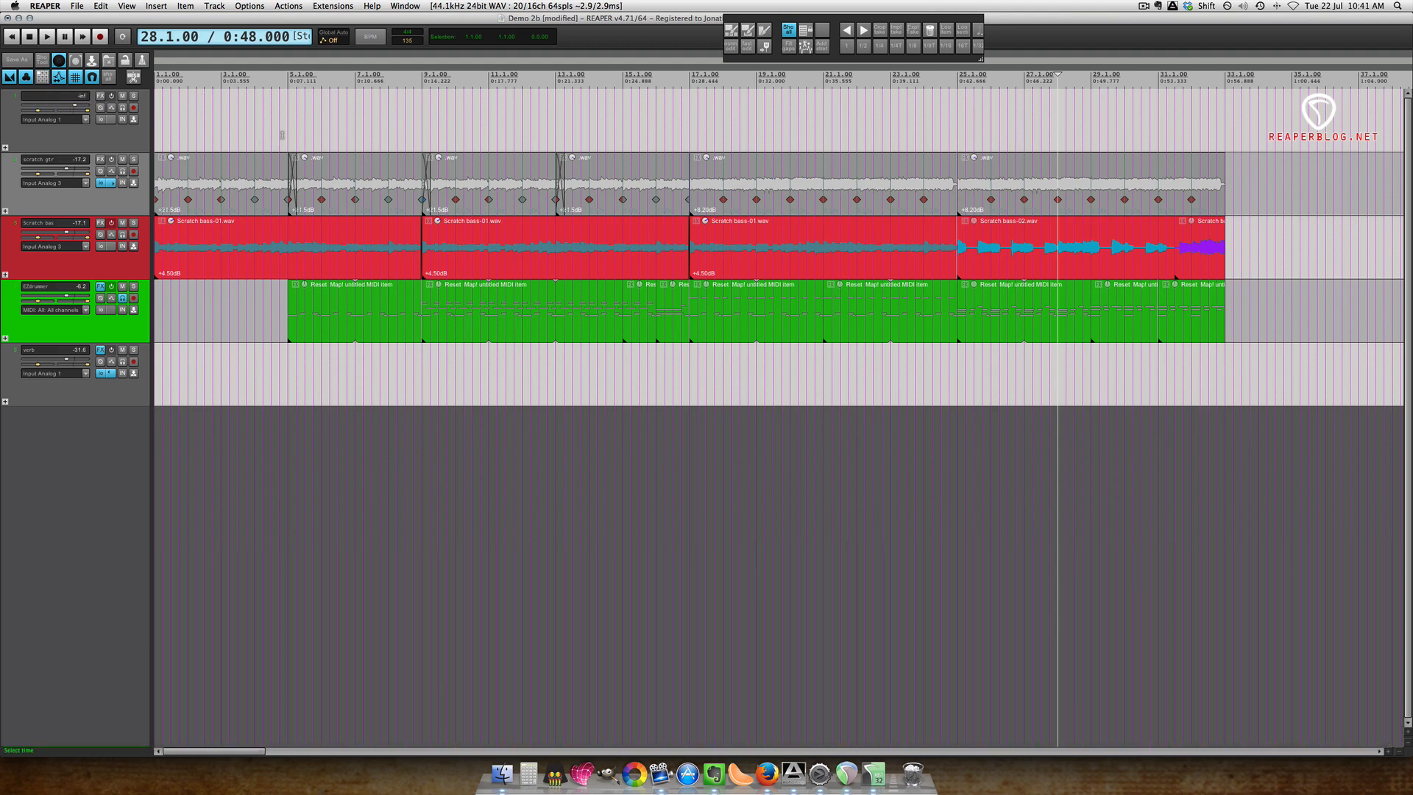
mouse_move(395, 119)
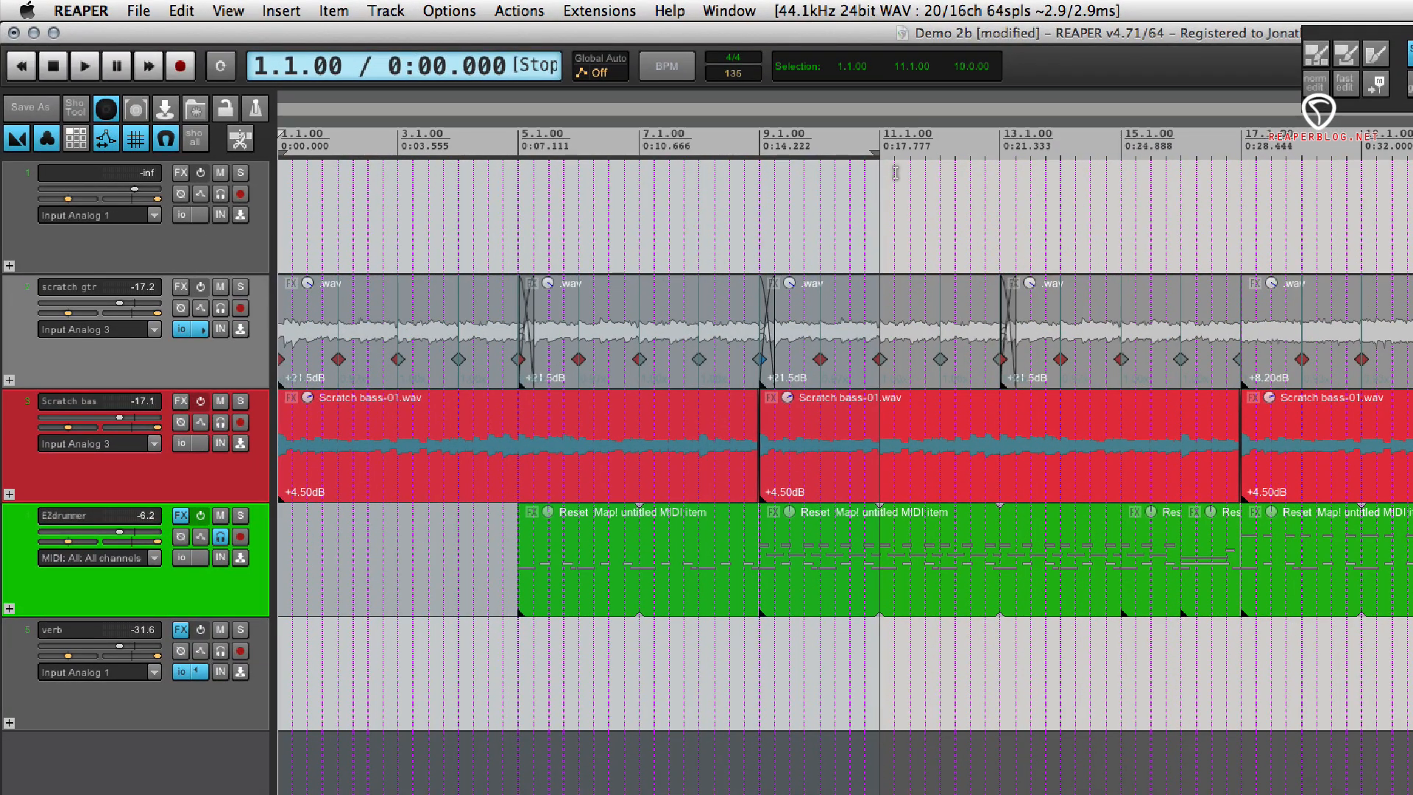
mouse_move(968, 69)
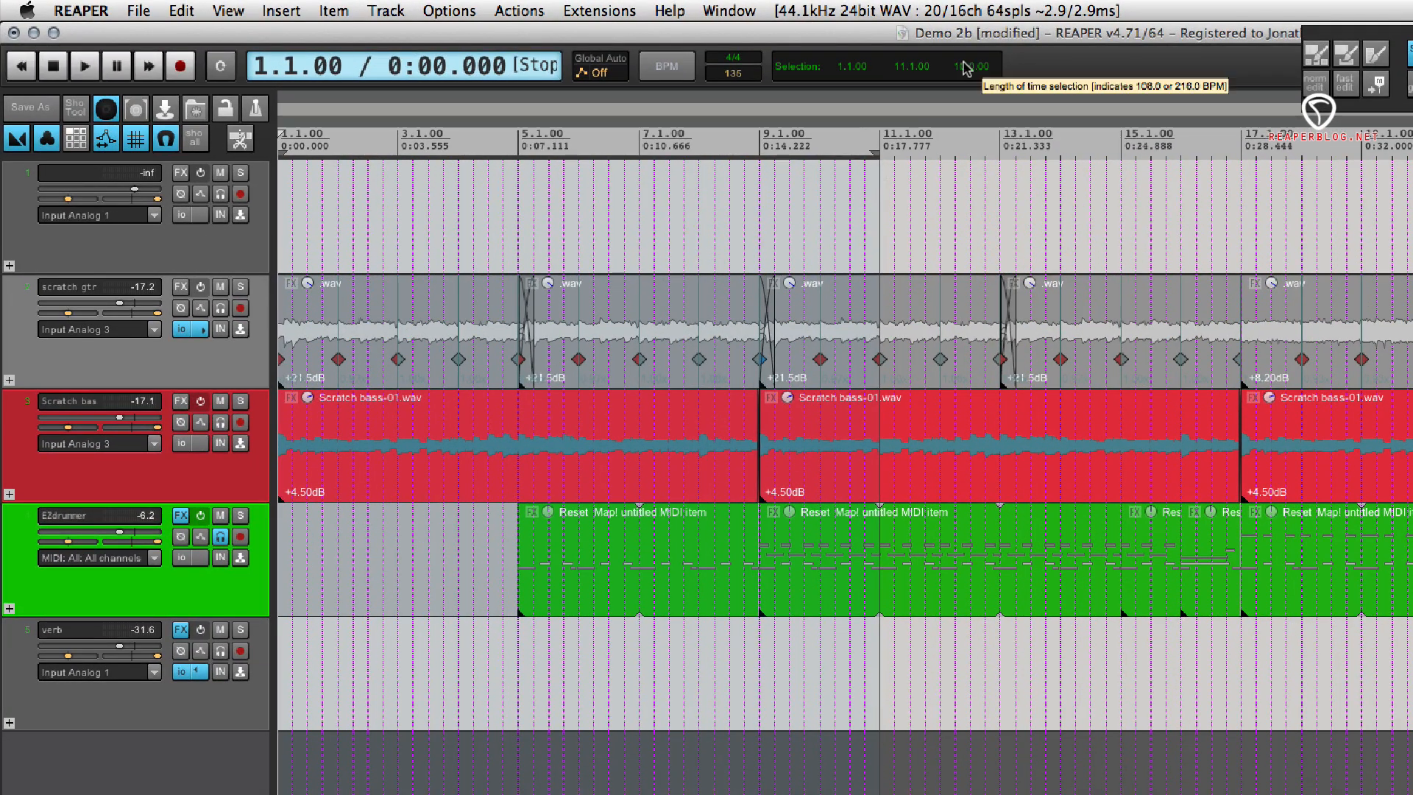
Step: Insert empty space in the bars 1–11 selection, adding ten empty bars at the song start
right_click(819, 149)
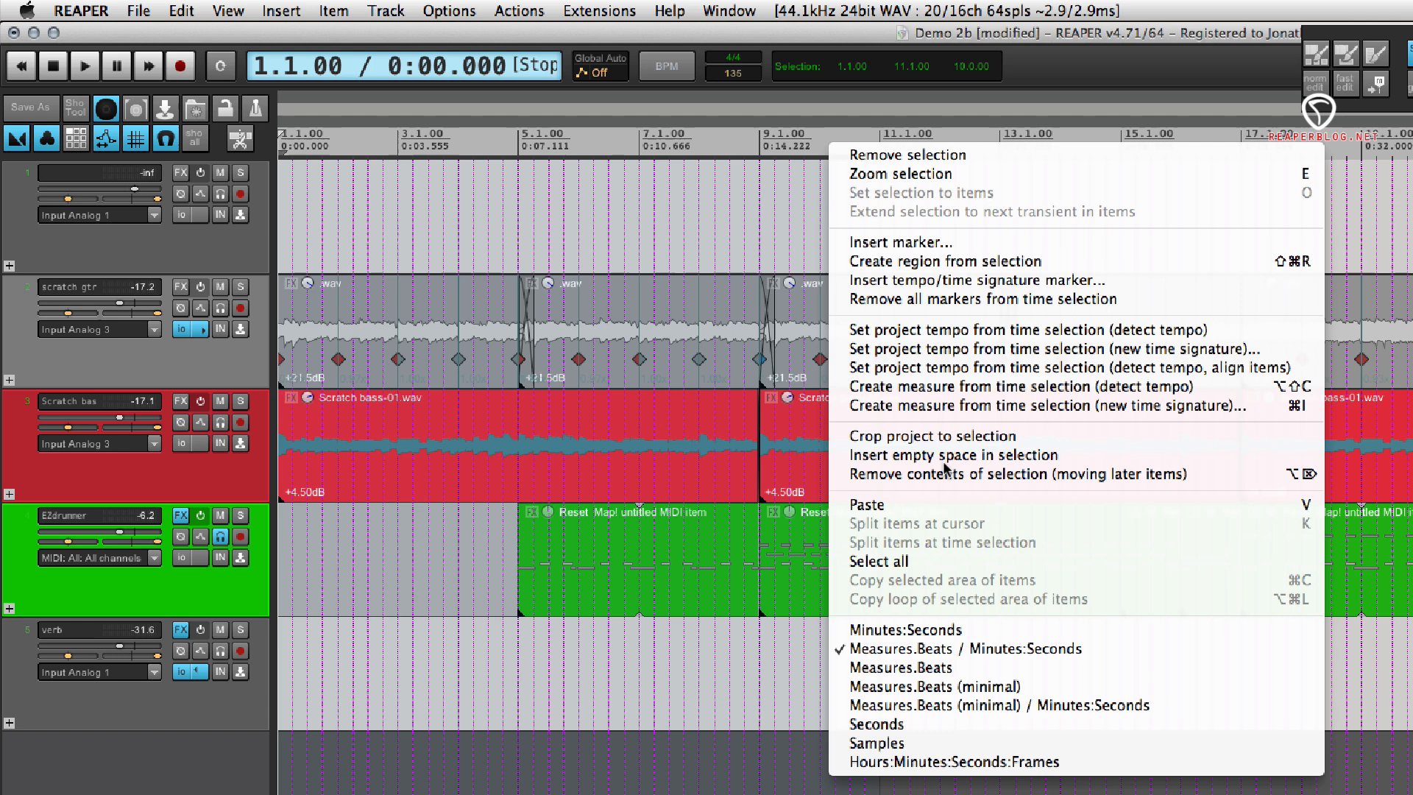
left_click(932, 455)
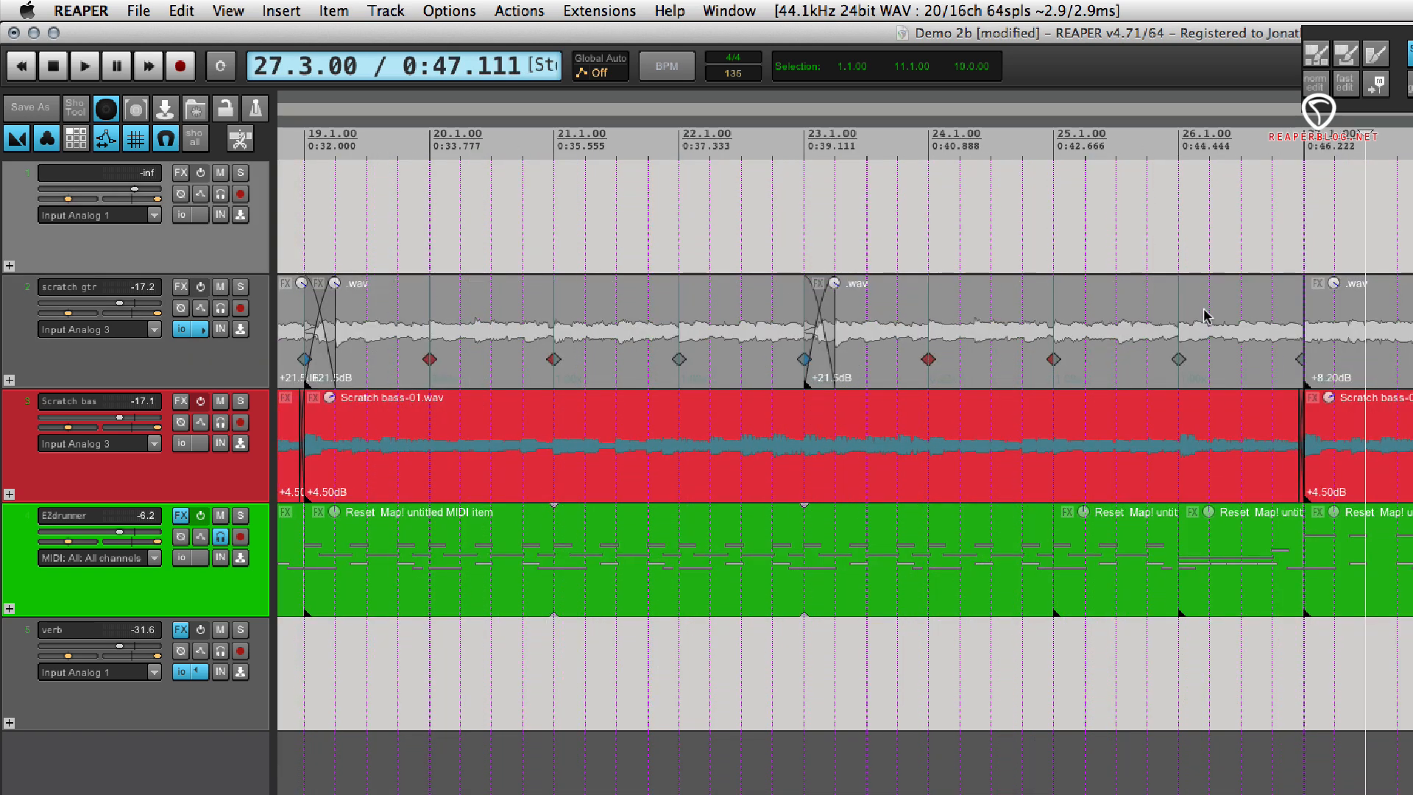
Step: Select bars 19 to 23 and insert four bars of empty space there on all tracks
scroll("right", 3)
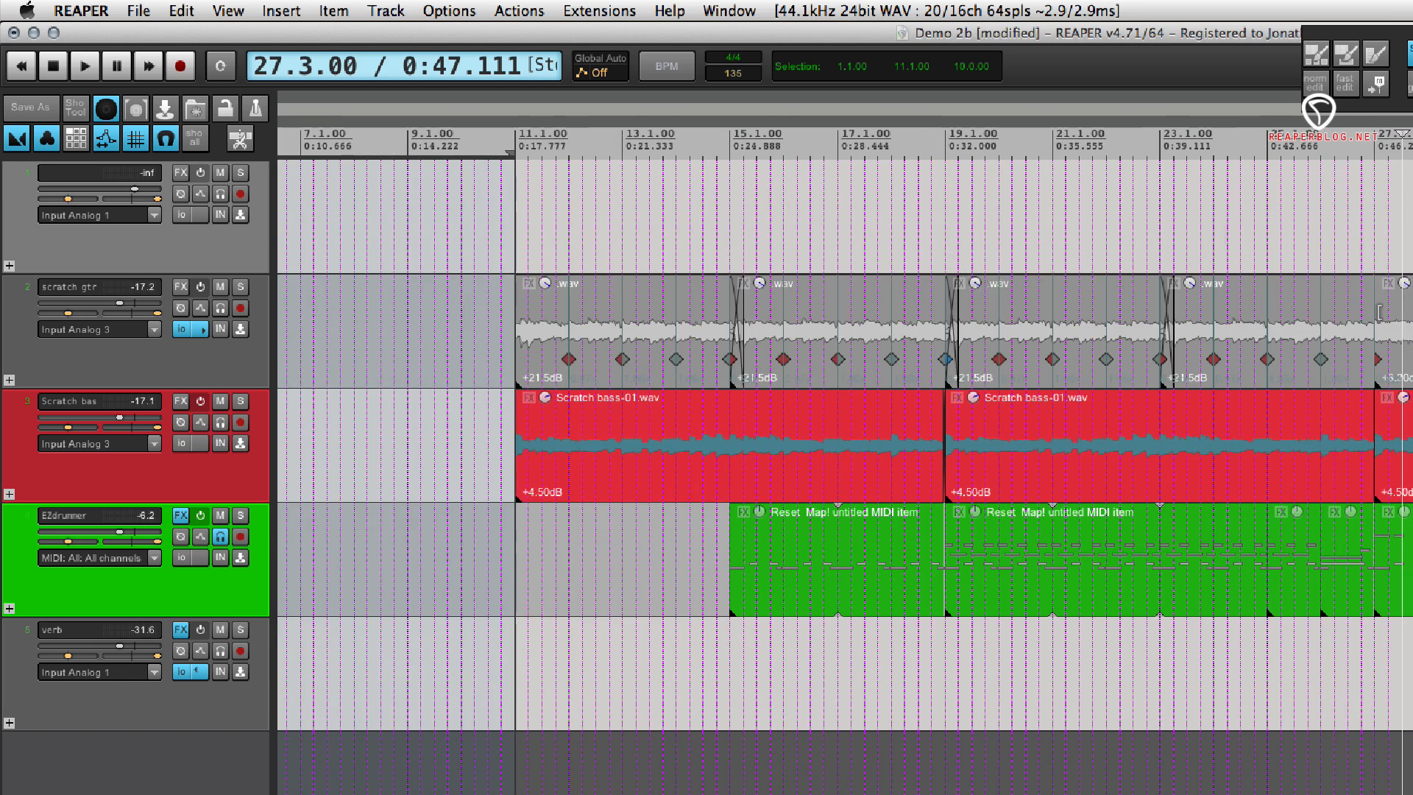
mouse_move(736, 231)
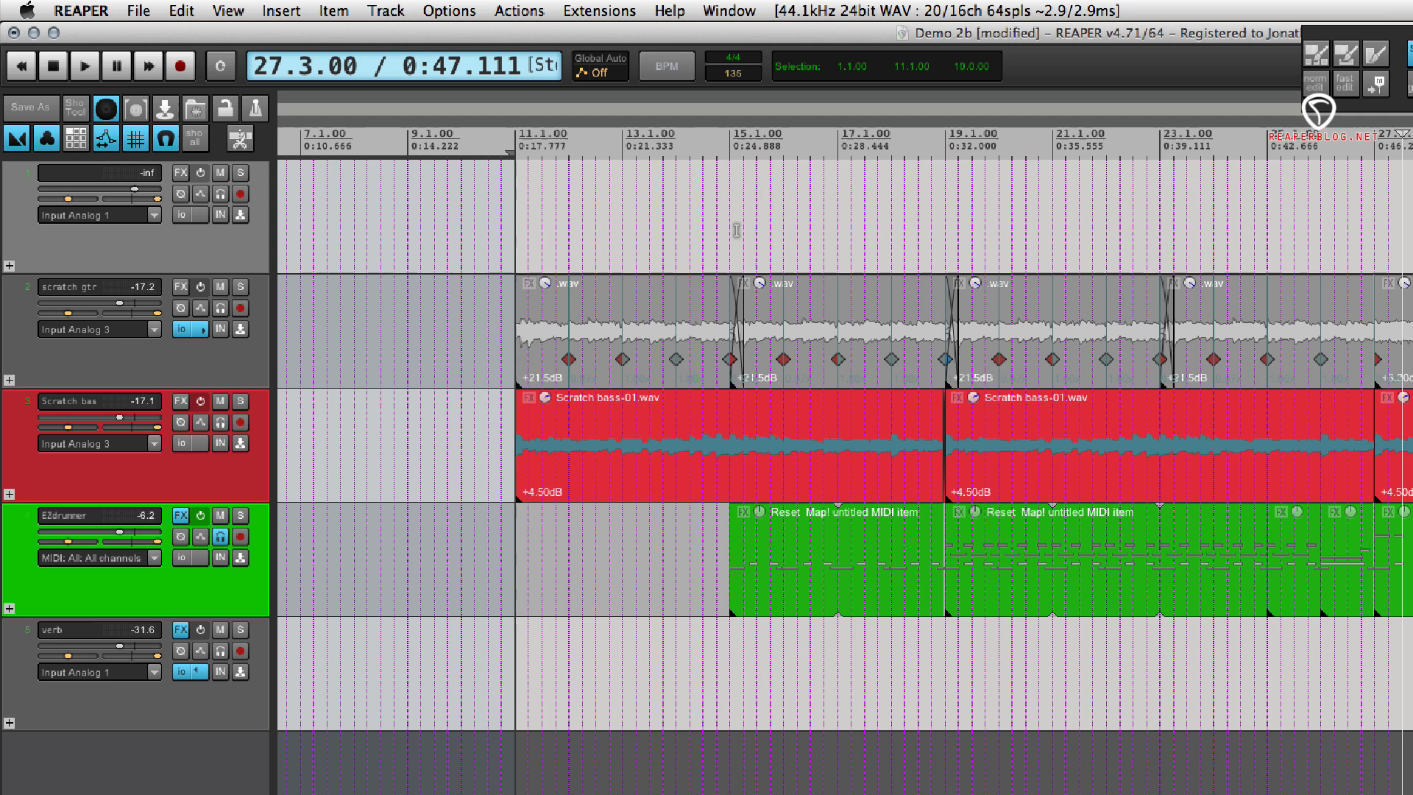
left_click(725, 140)
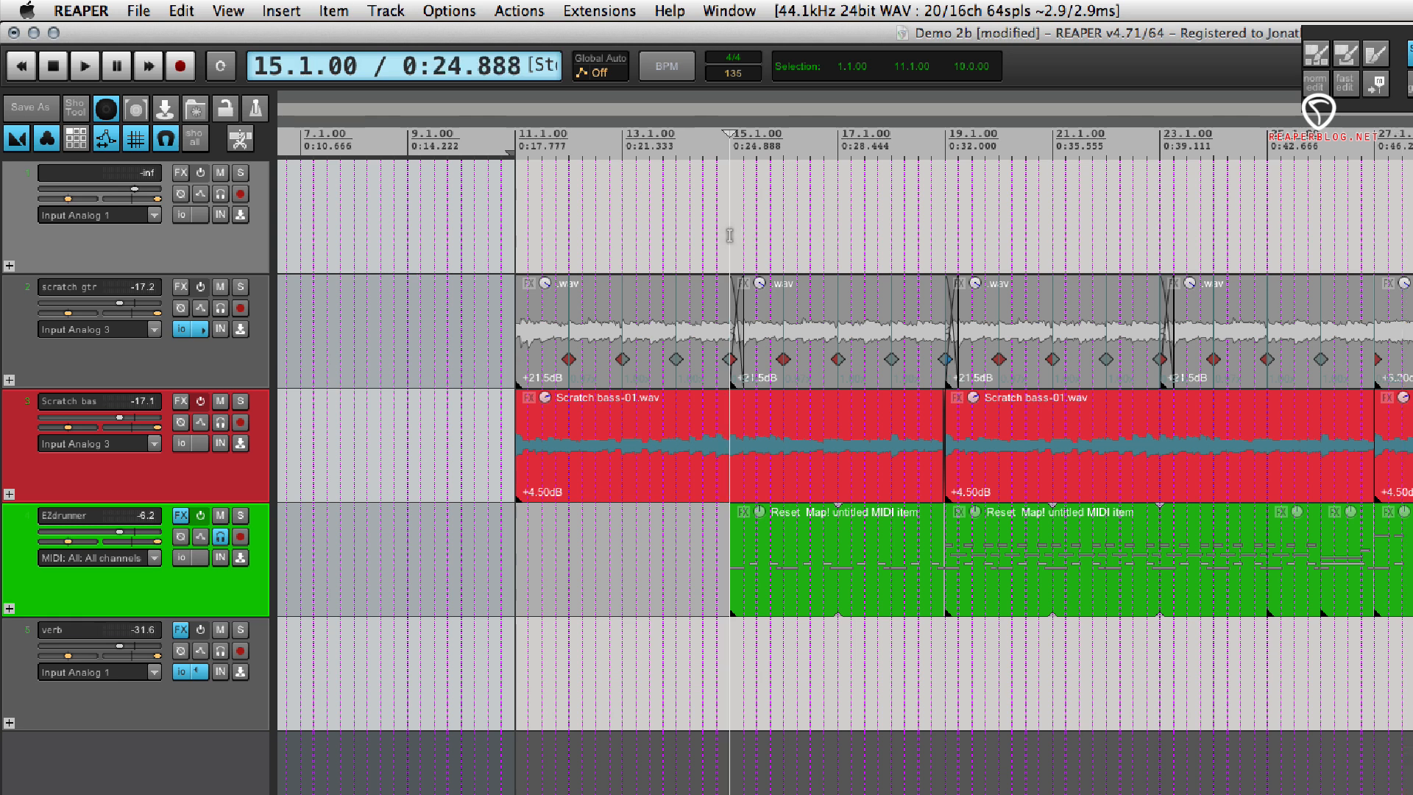
left_click(944, 135)
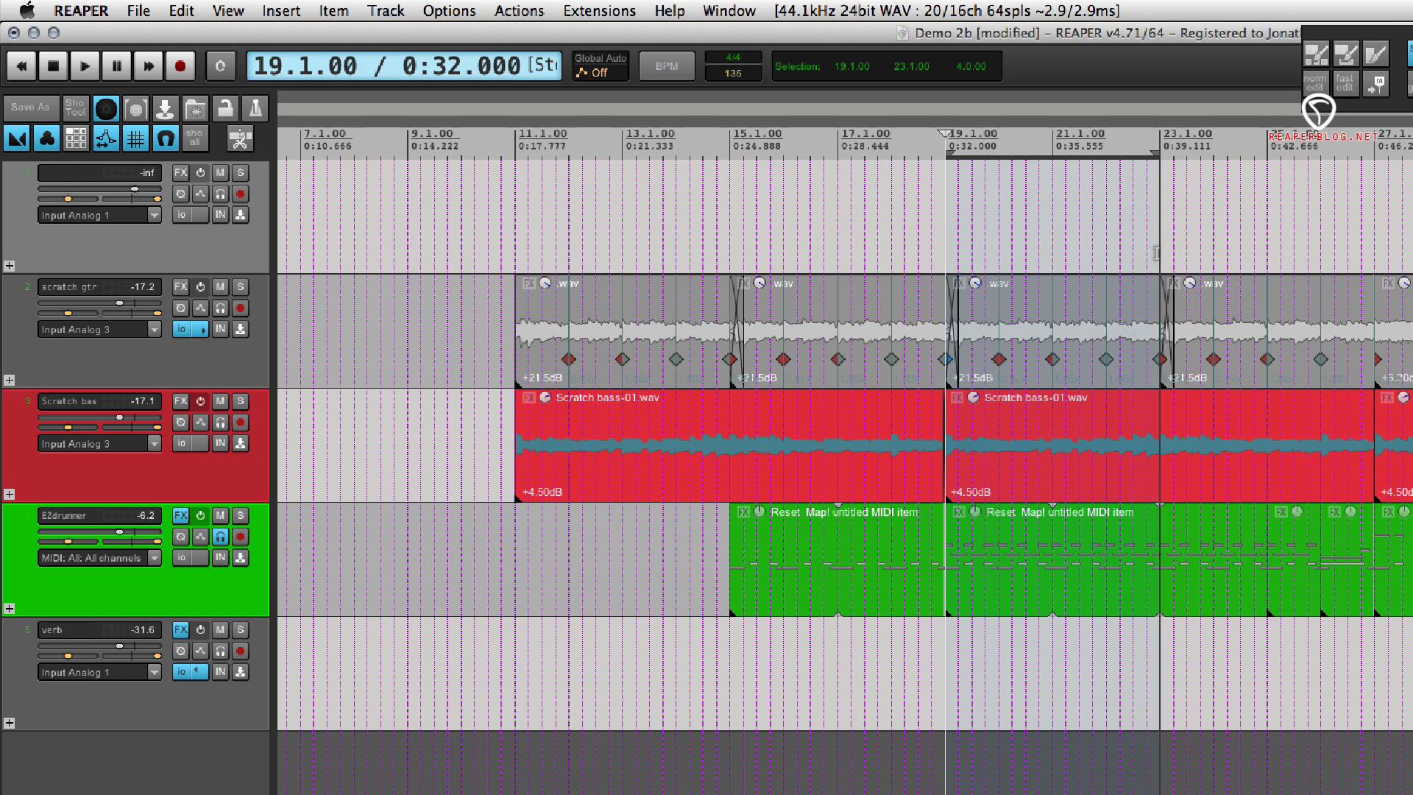
mouse_move(1069, 171)
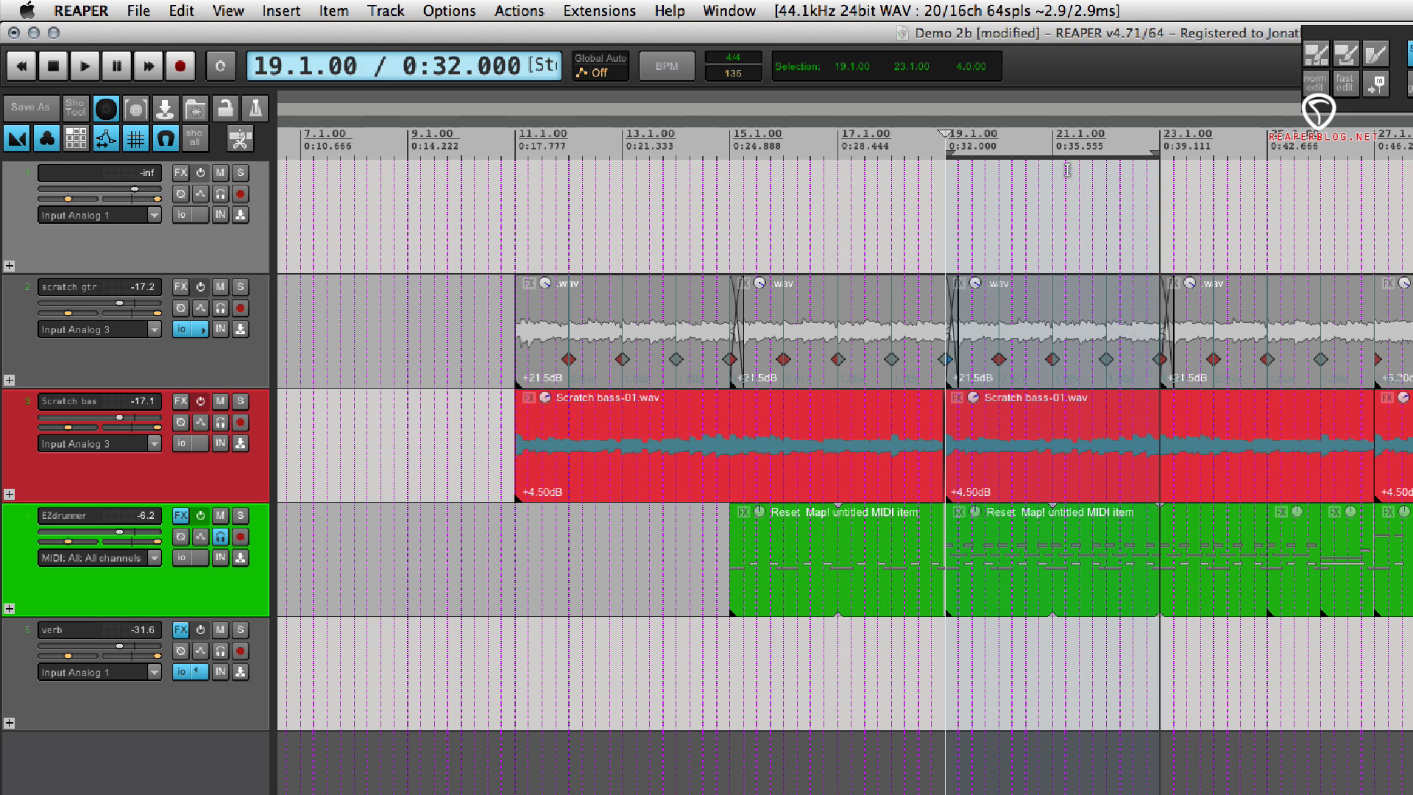
right_click(1108, 145)
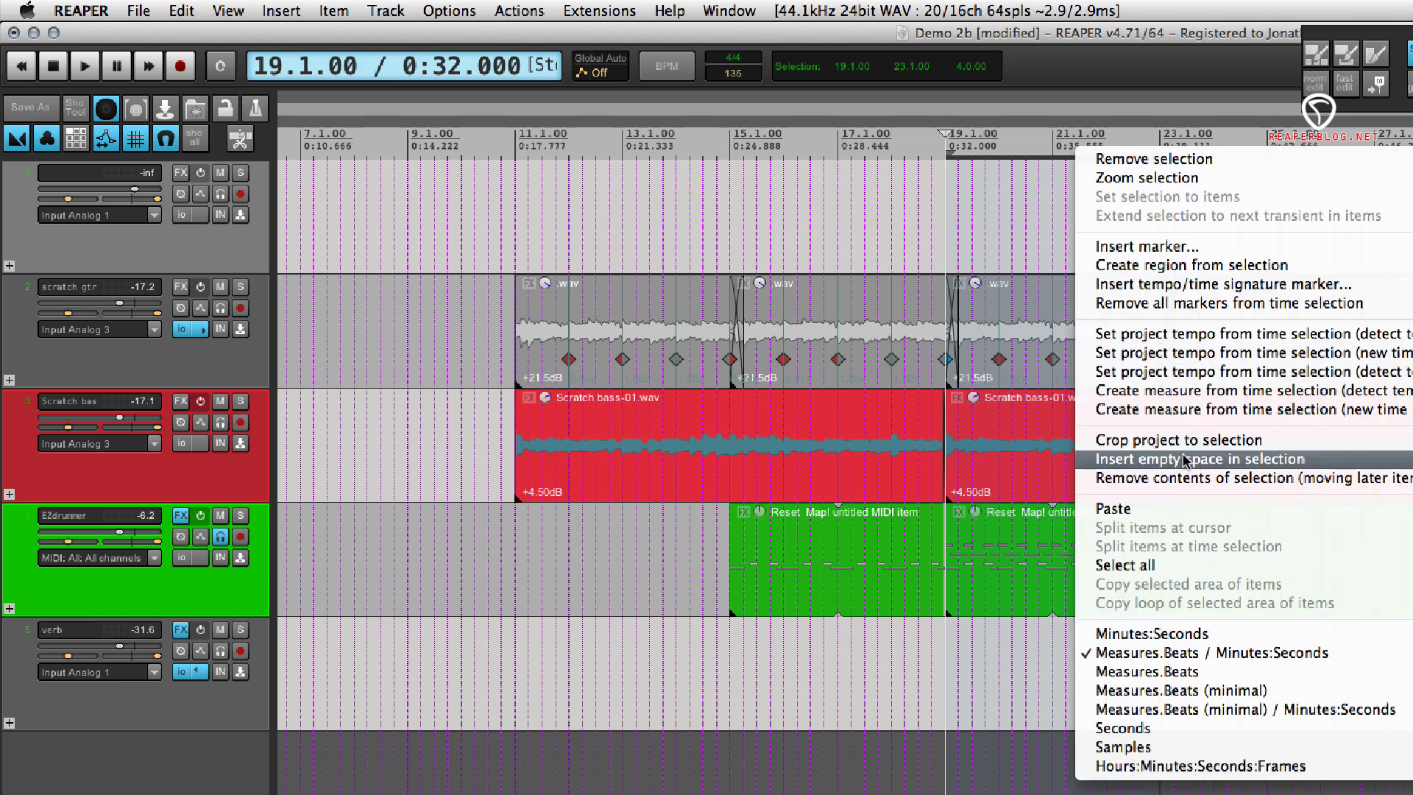
left_click(1196, 458)
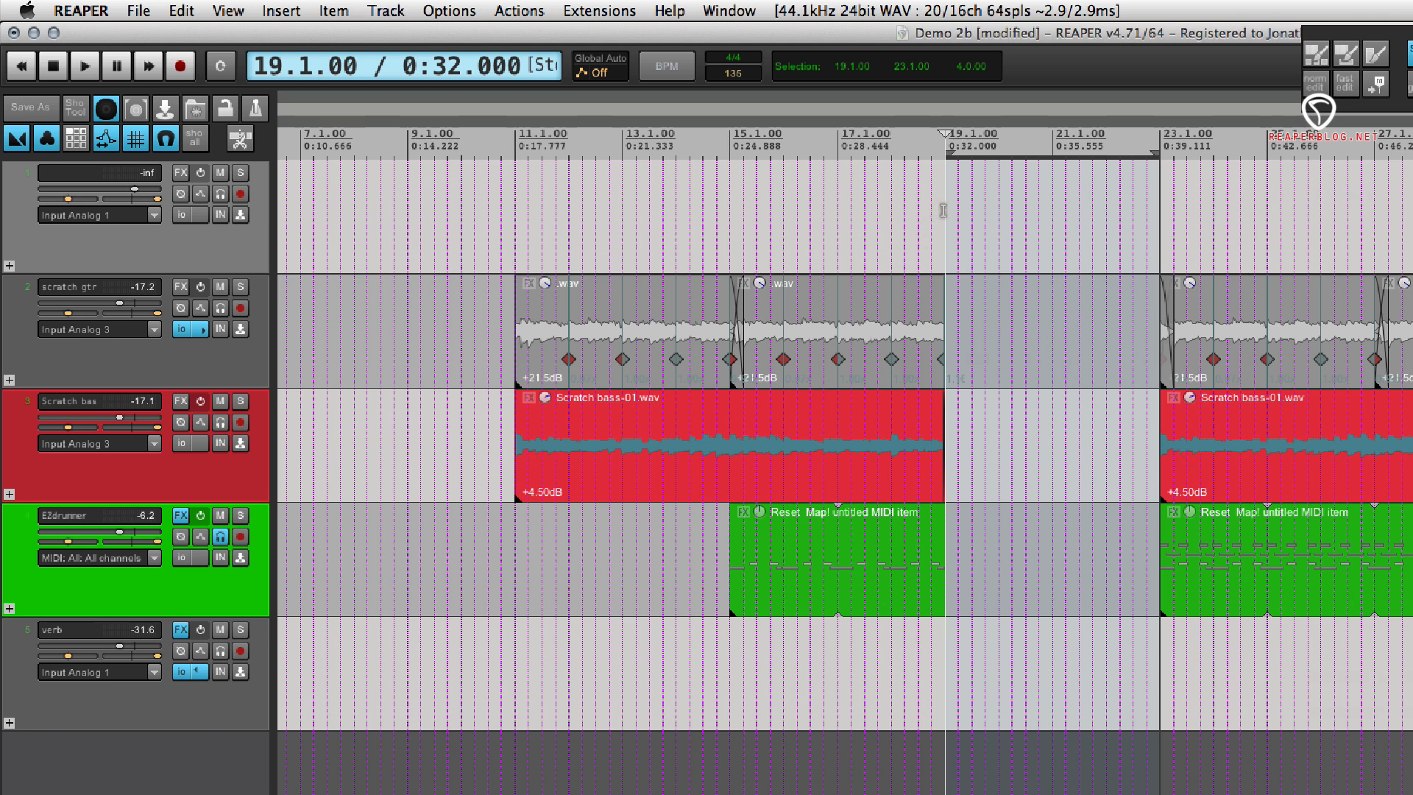
mouse_move(805, 359)
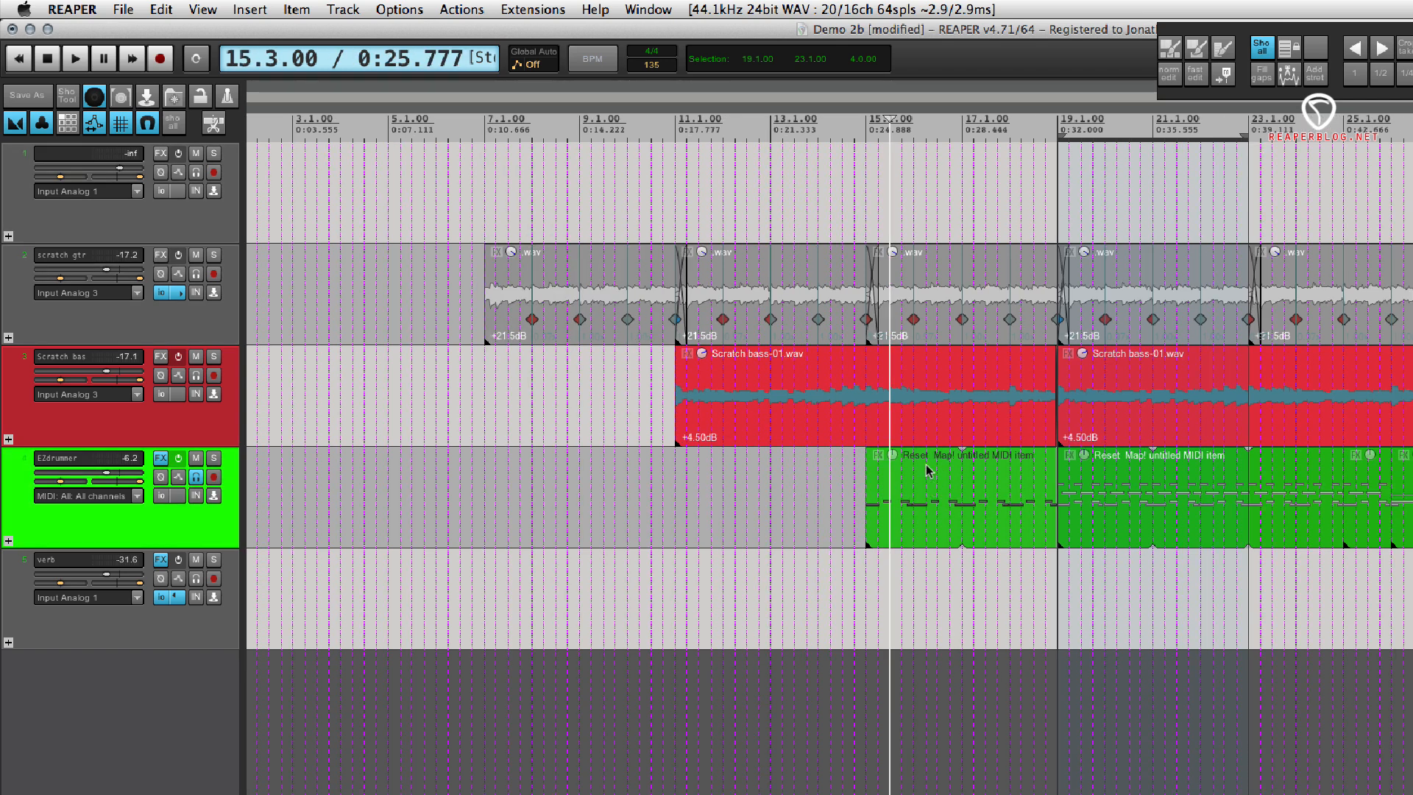
mouse_move(891, 225)
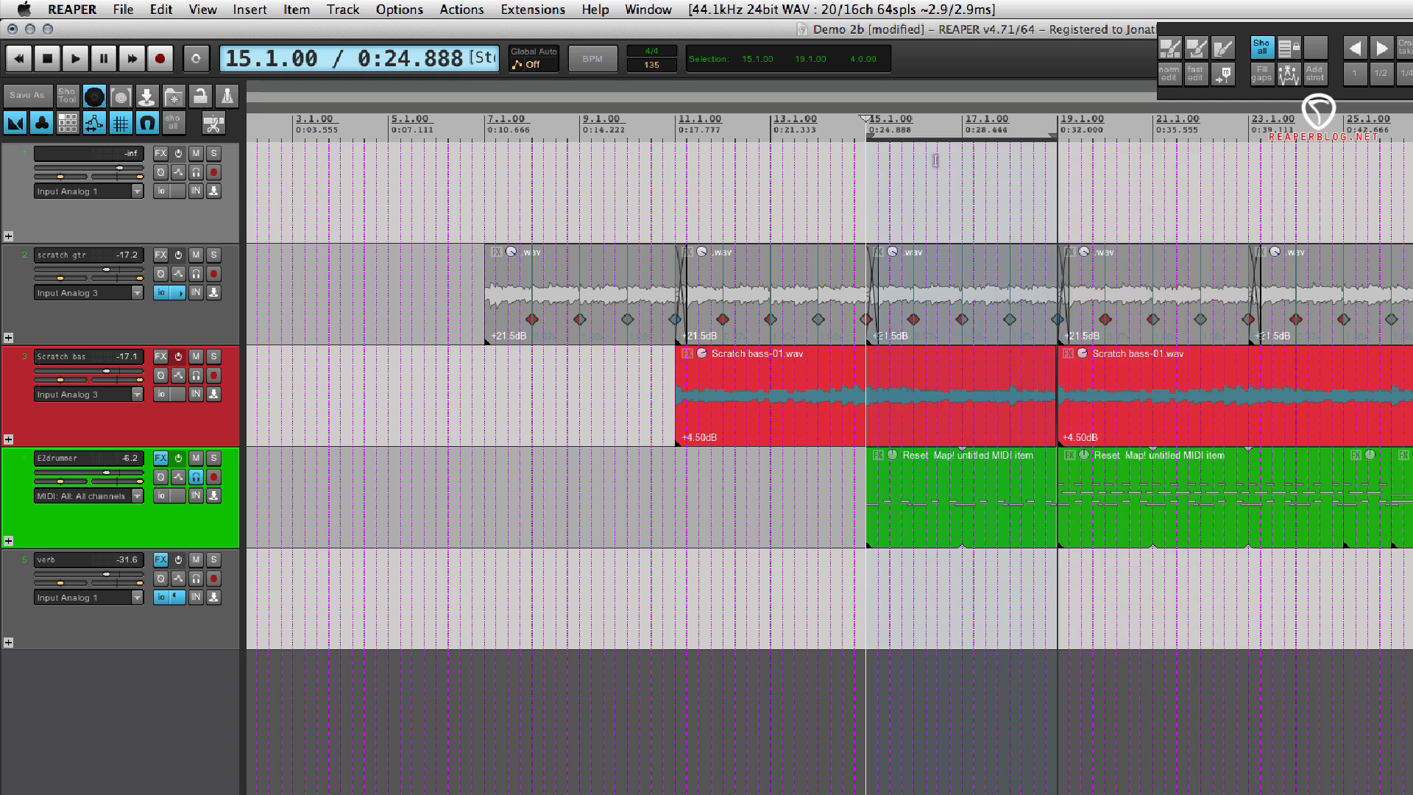
Step: Create a region from the bars 15–19 time selection
right_click(972, 127)
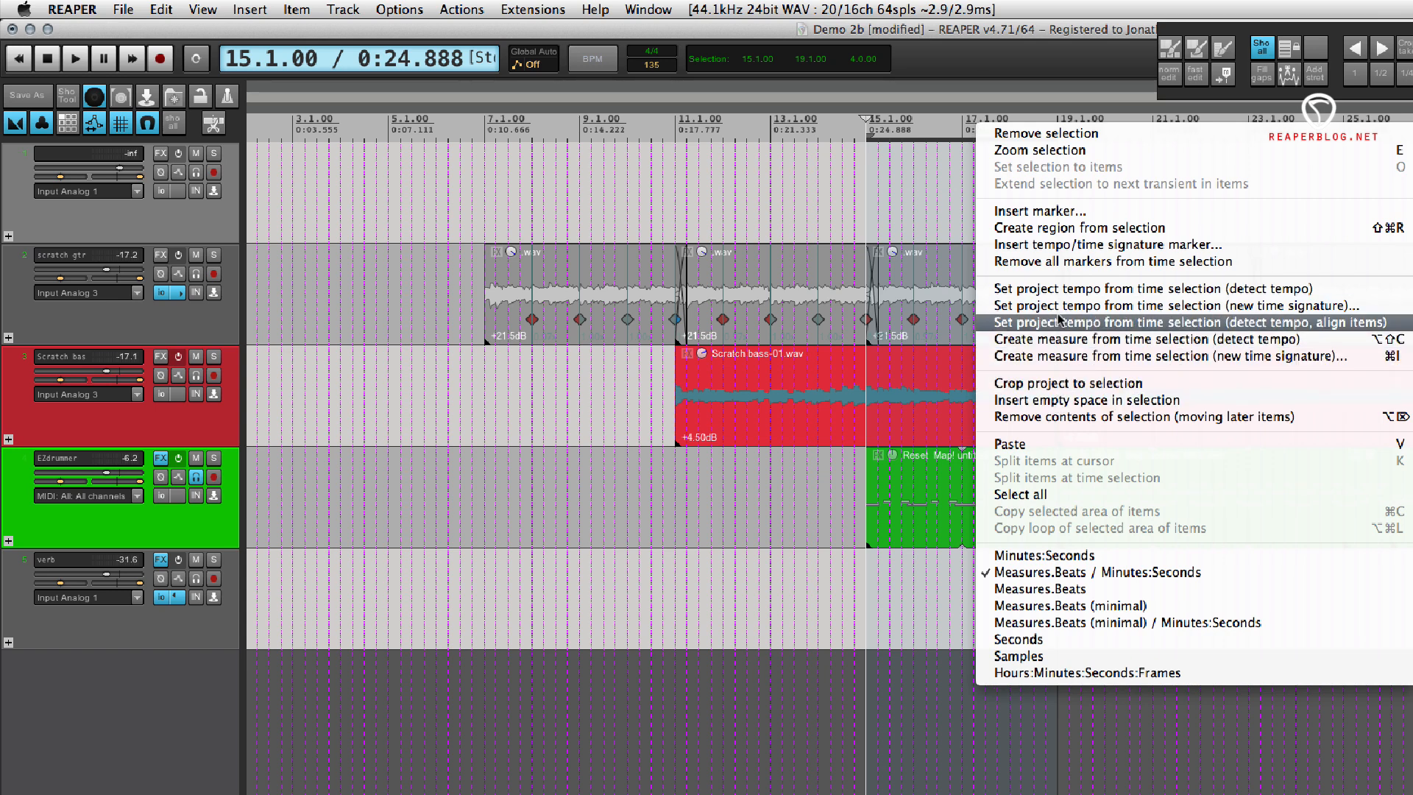
mouse_move(1089, 227)
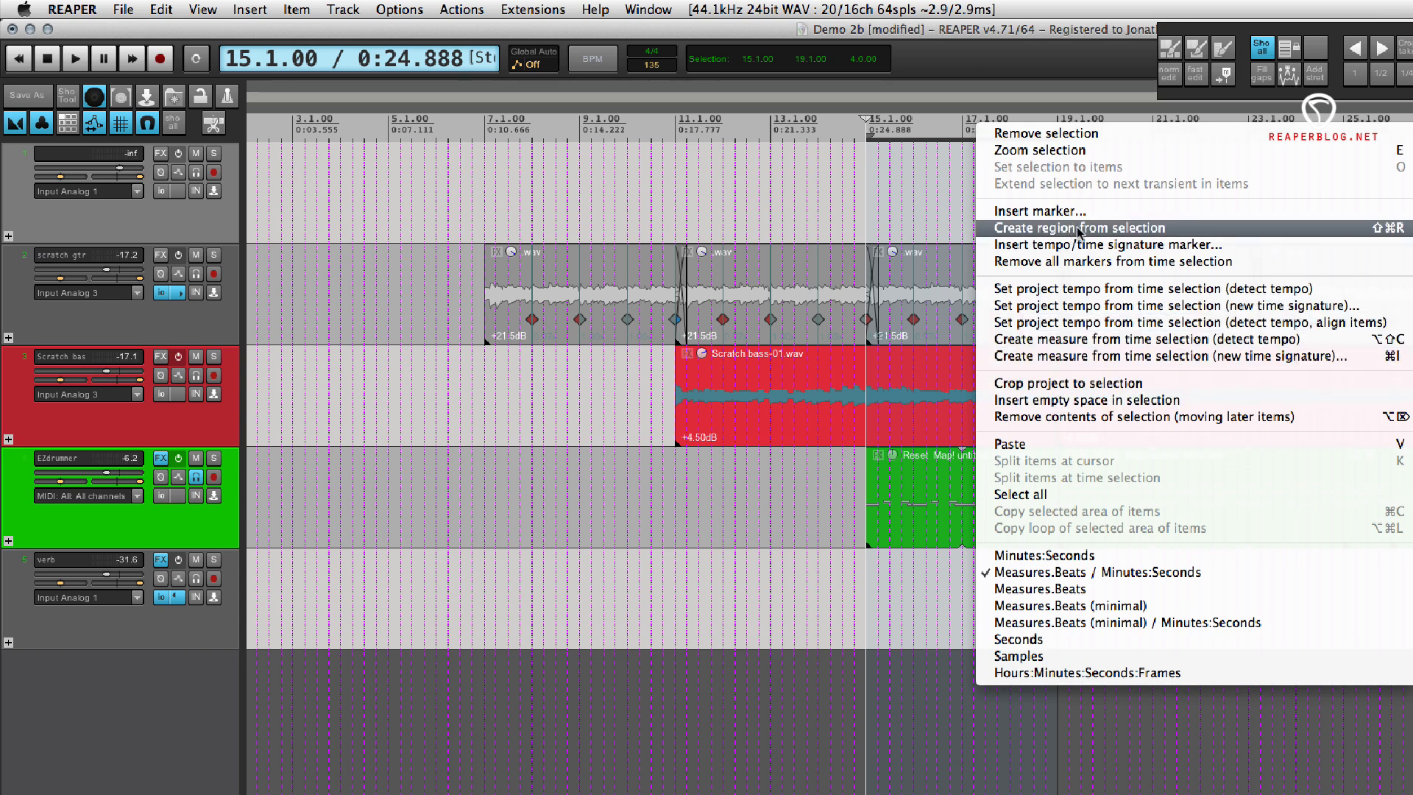
left_click(1093, 226)
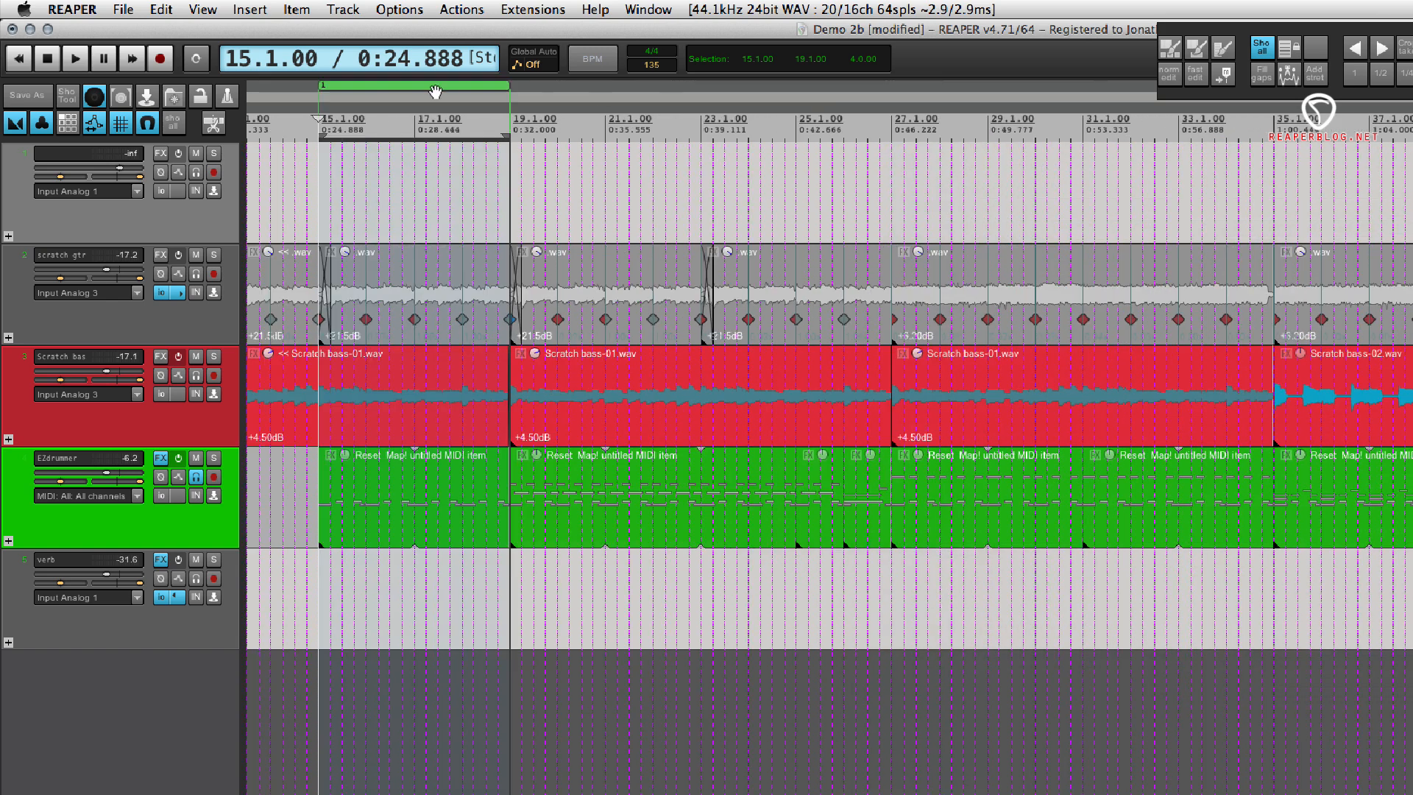
mouse_move(347, 87)
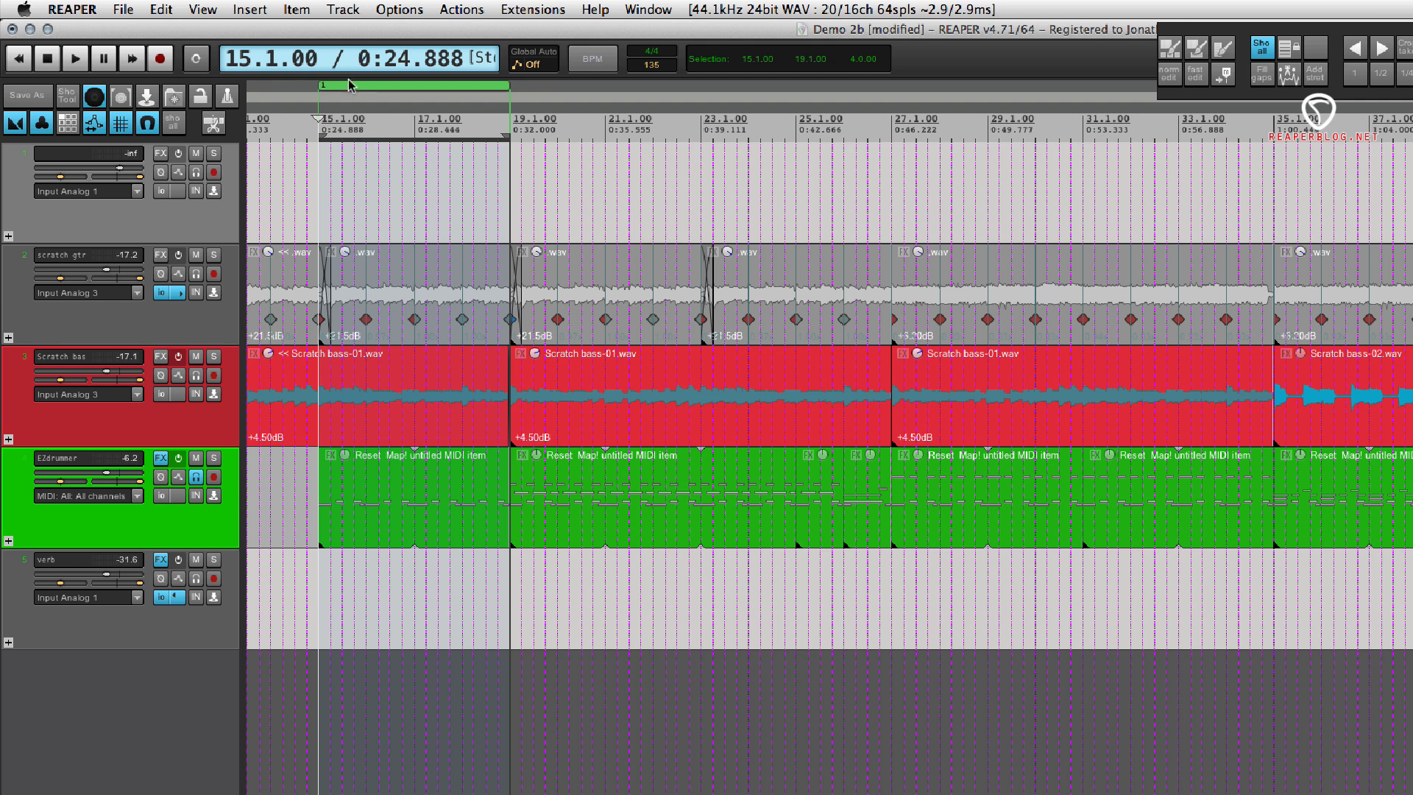
mouse_move(475, 90)
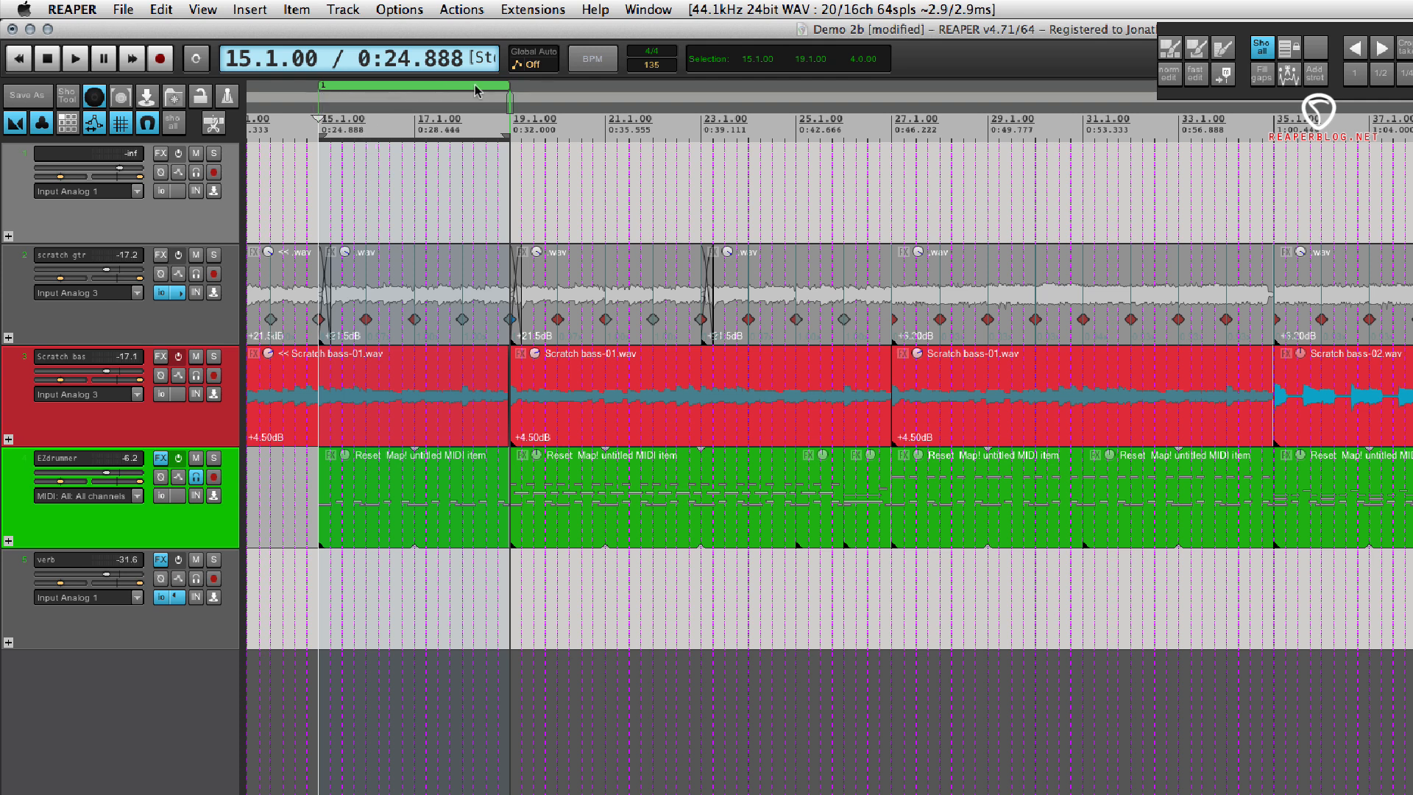
mouse_move(708, 98)
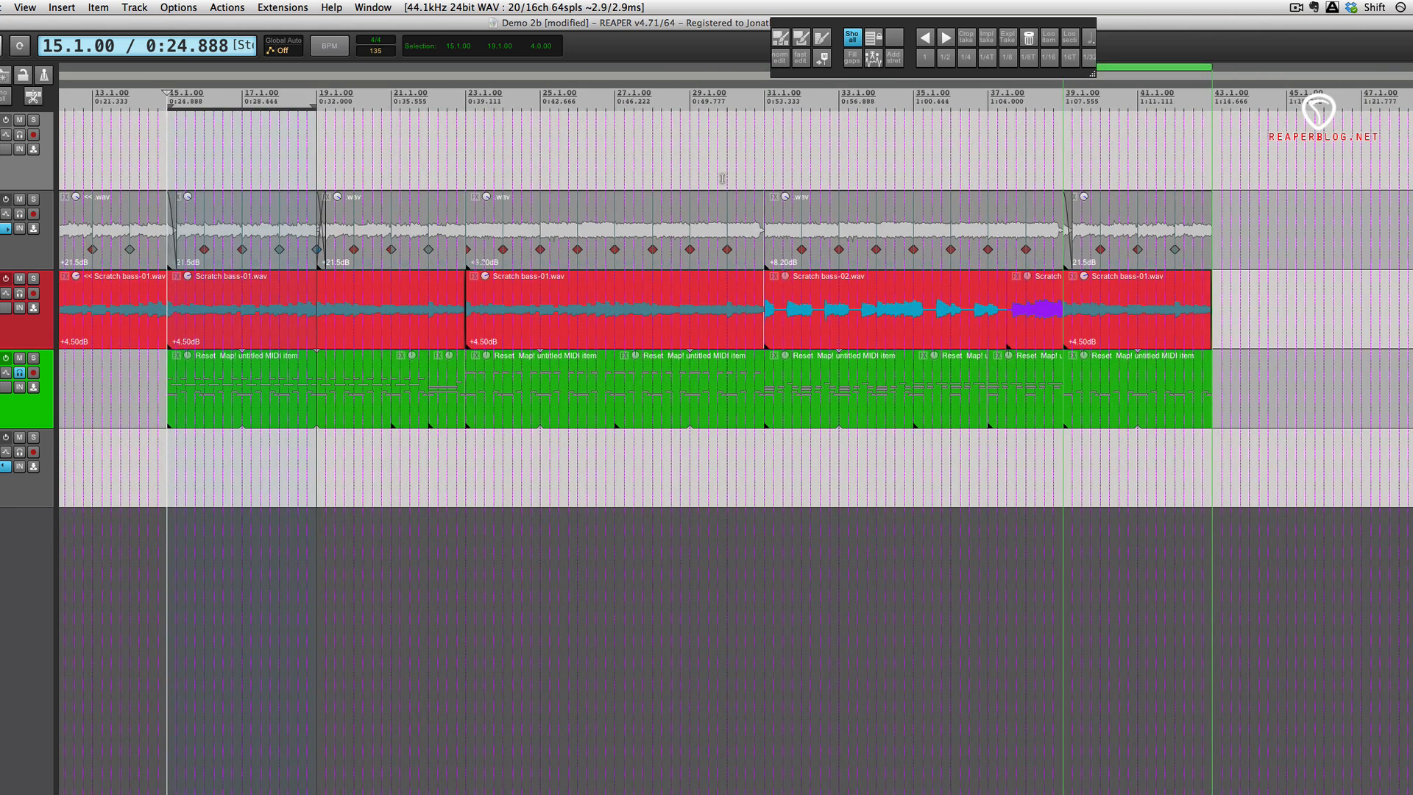
mouse_move(725, 180)
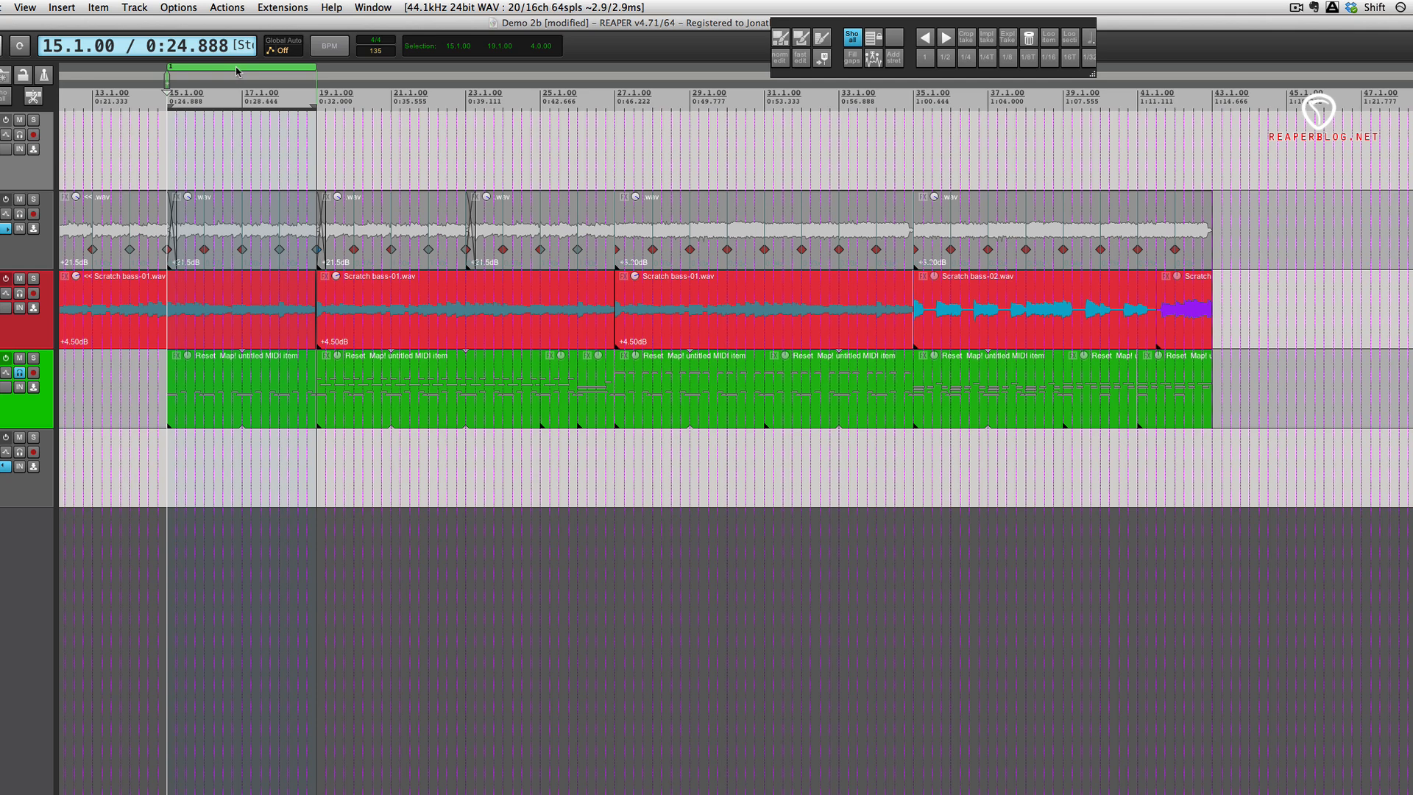
mouse_move(305, 77)
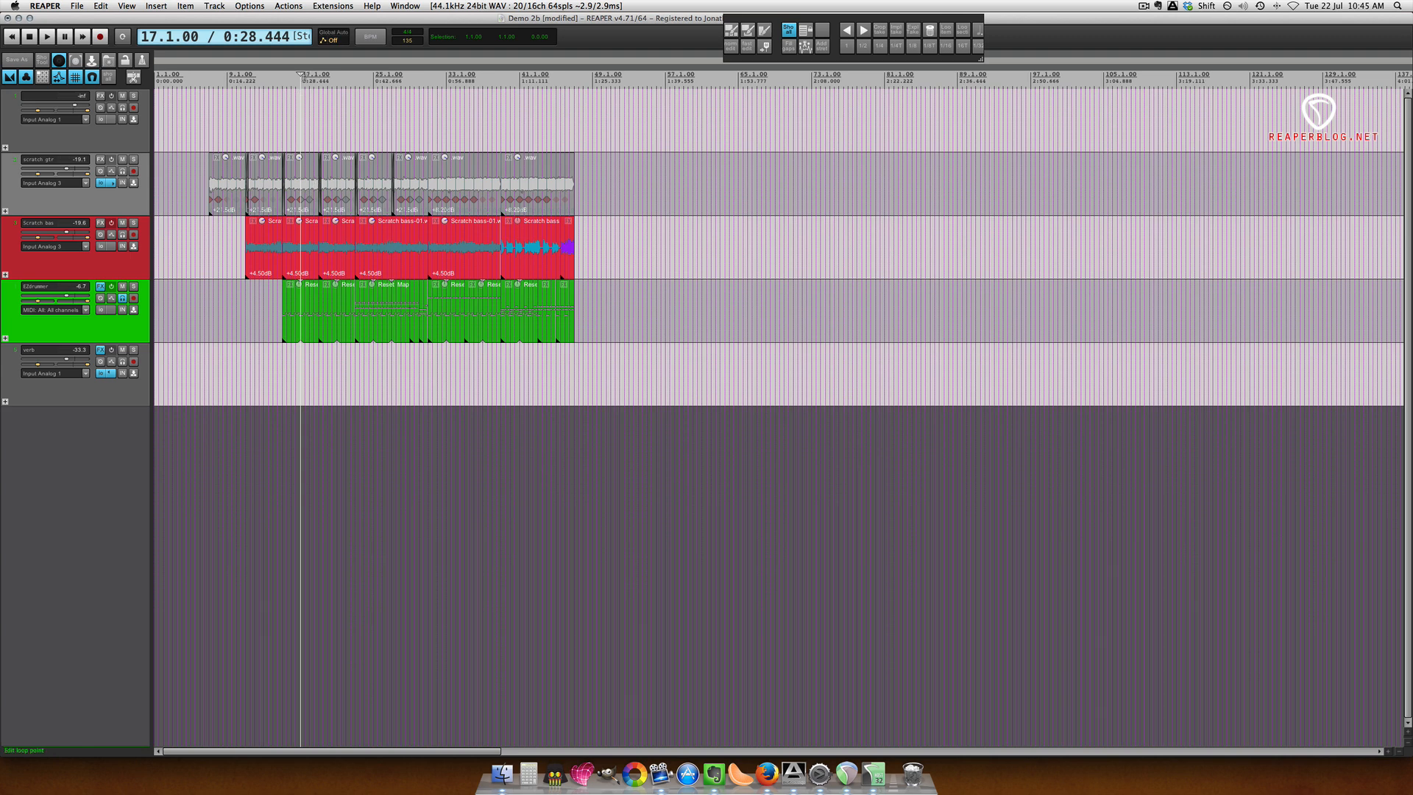
mouse_move(412, 259)
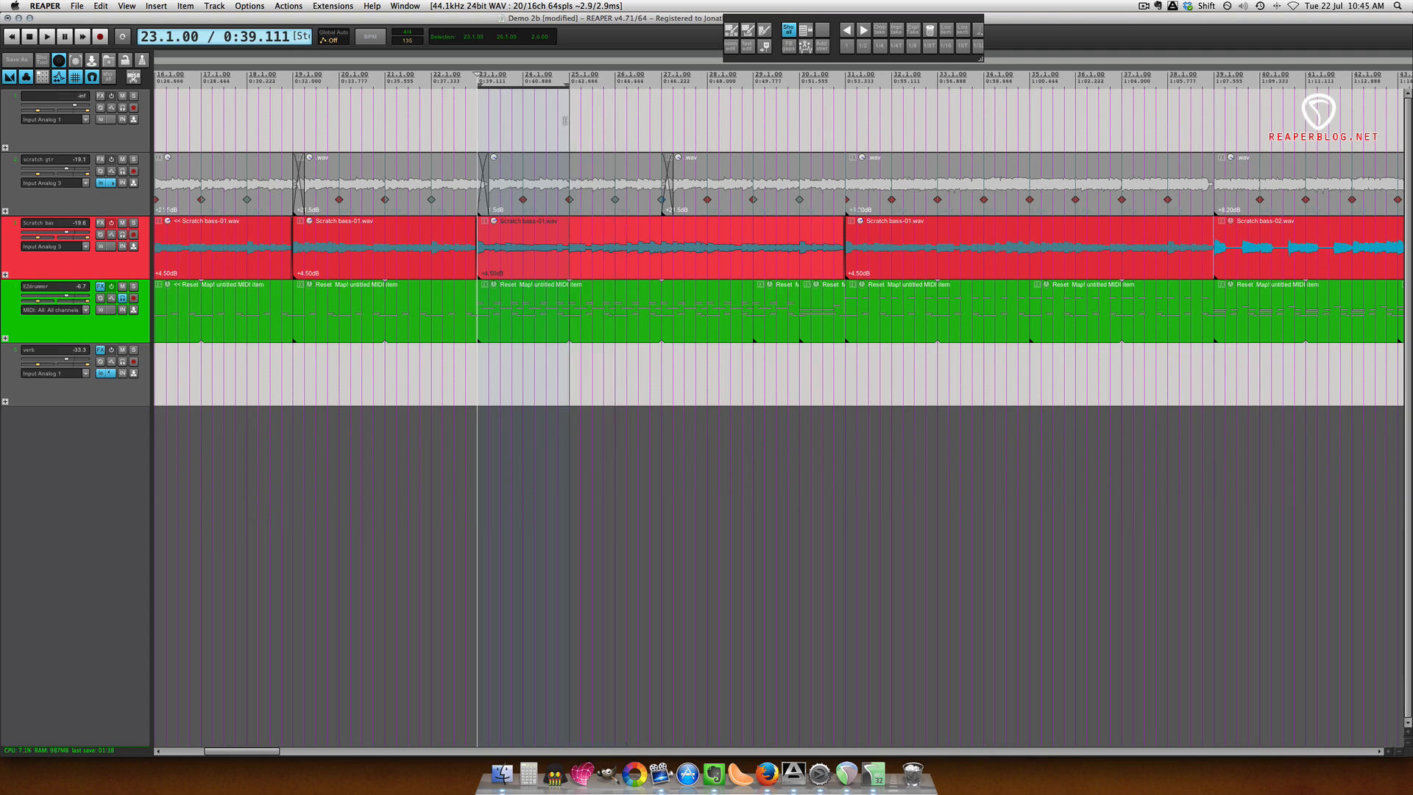
right_click(522, 81)
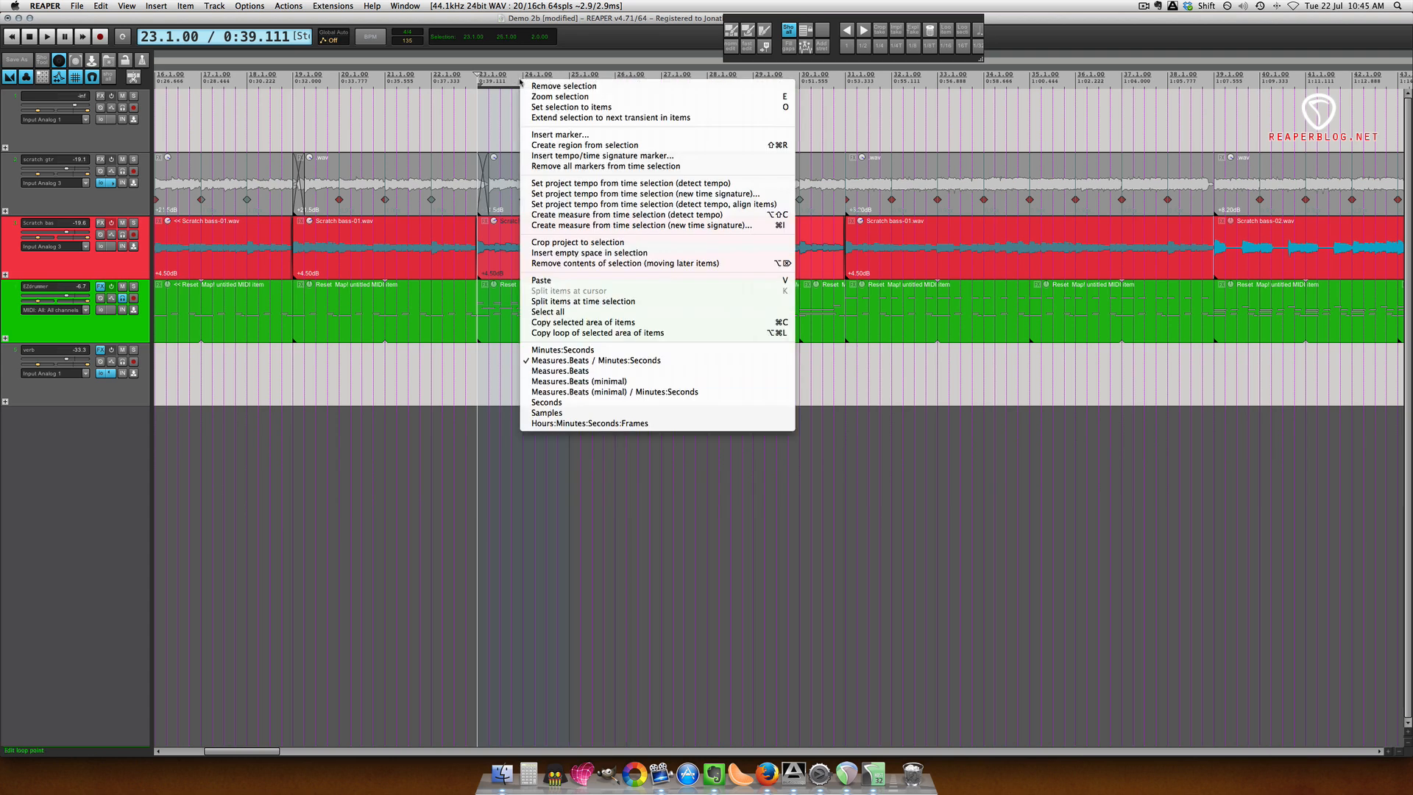
mouse_move(629, 214)
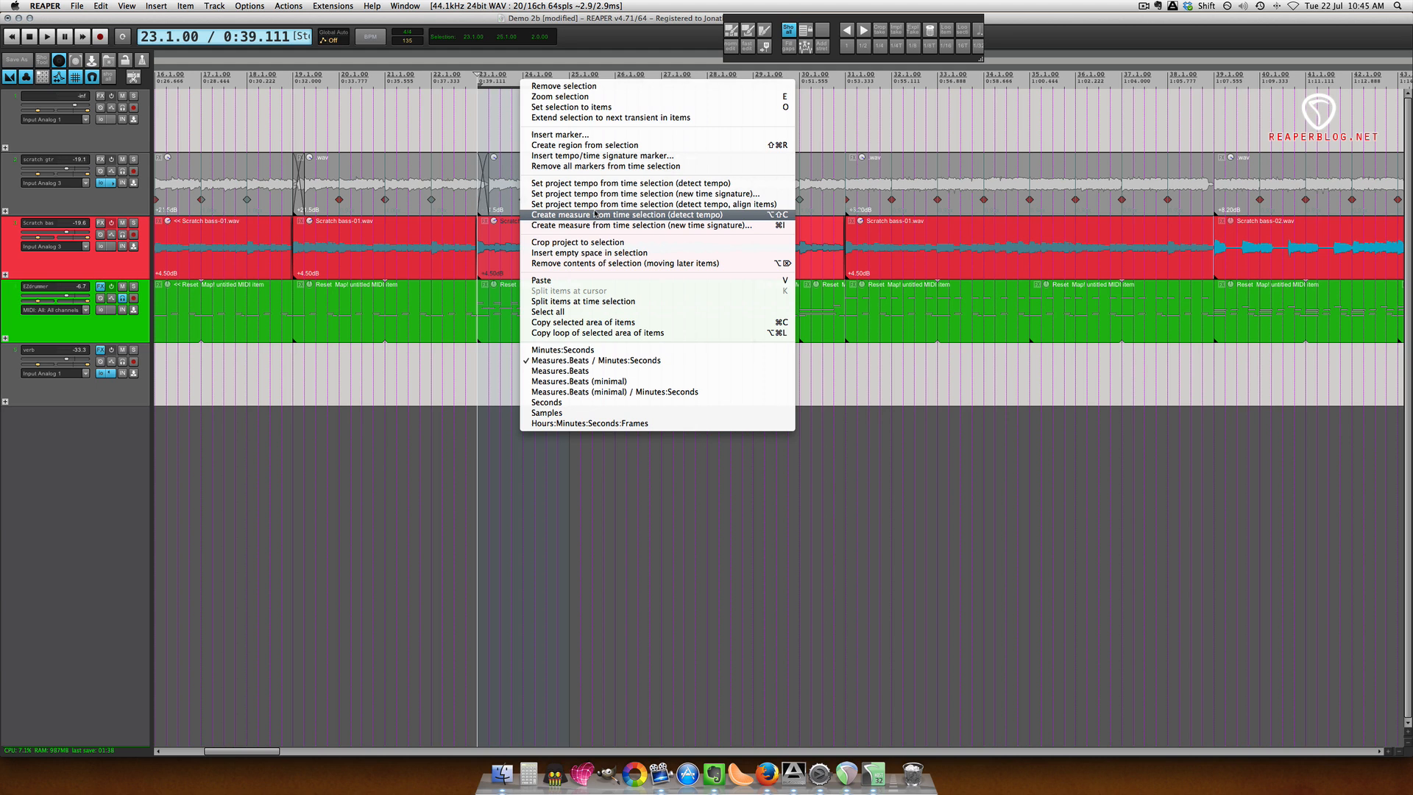
mouse_move(621, 263)
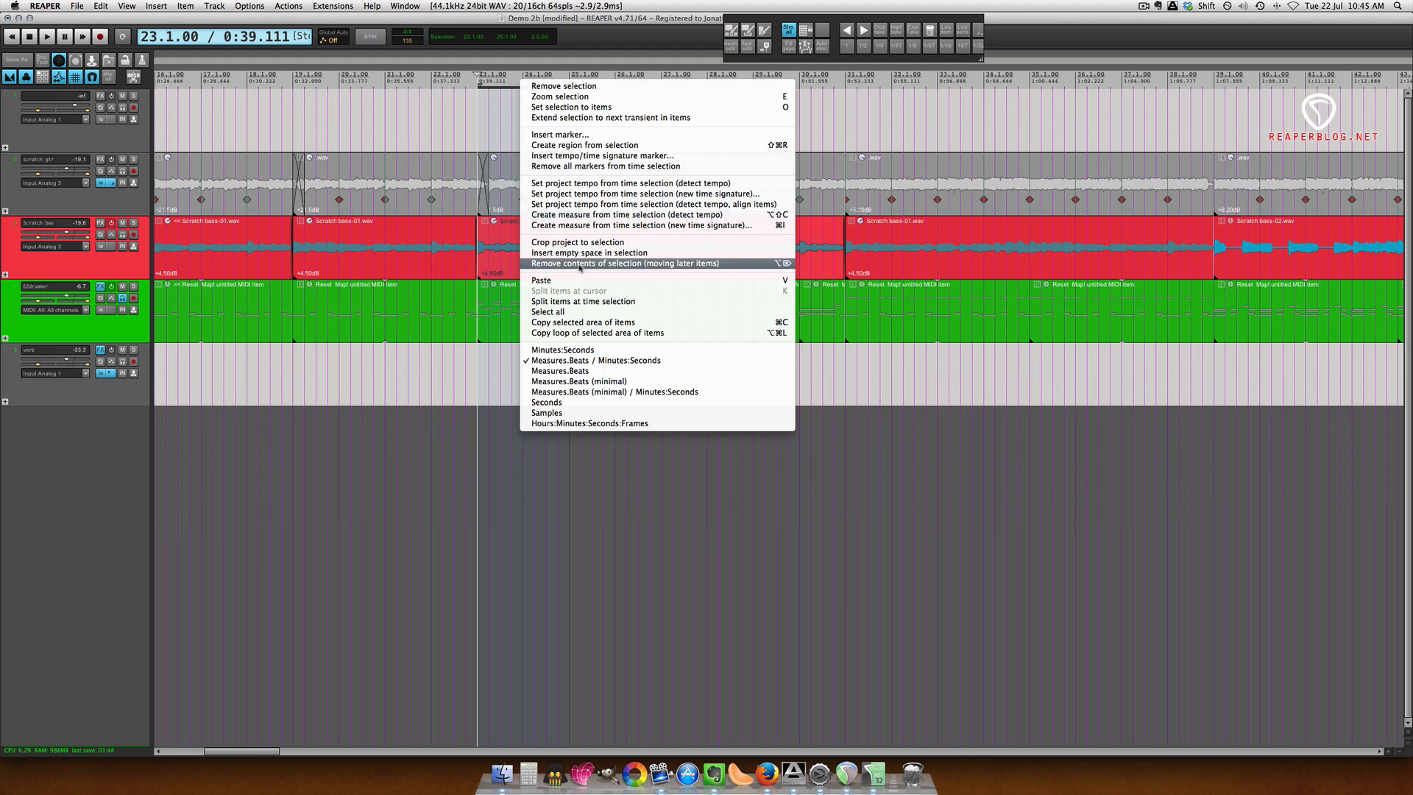
mouse_move(650, 272)
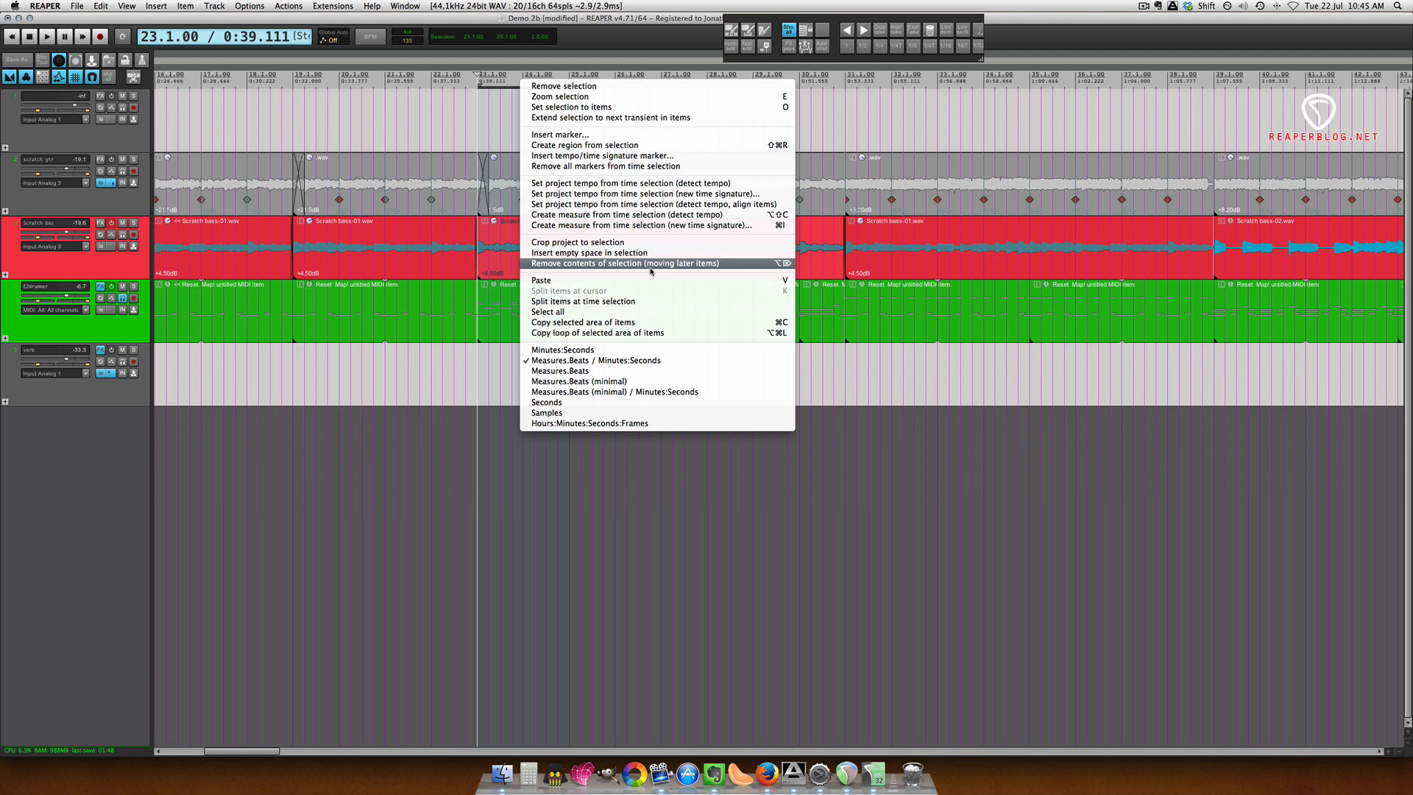
left_click(621, 263)
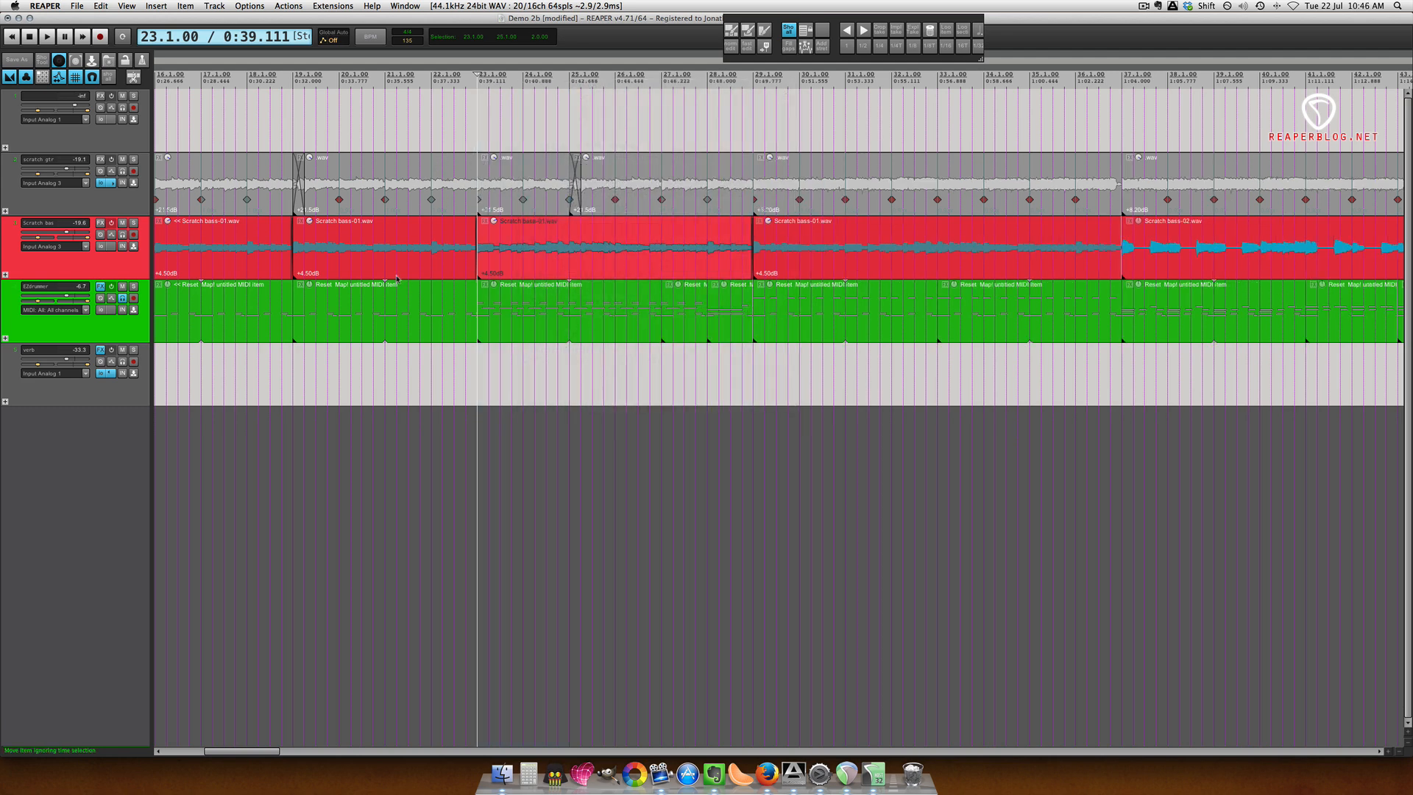
key("cmd+z")
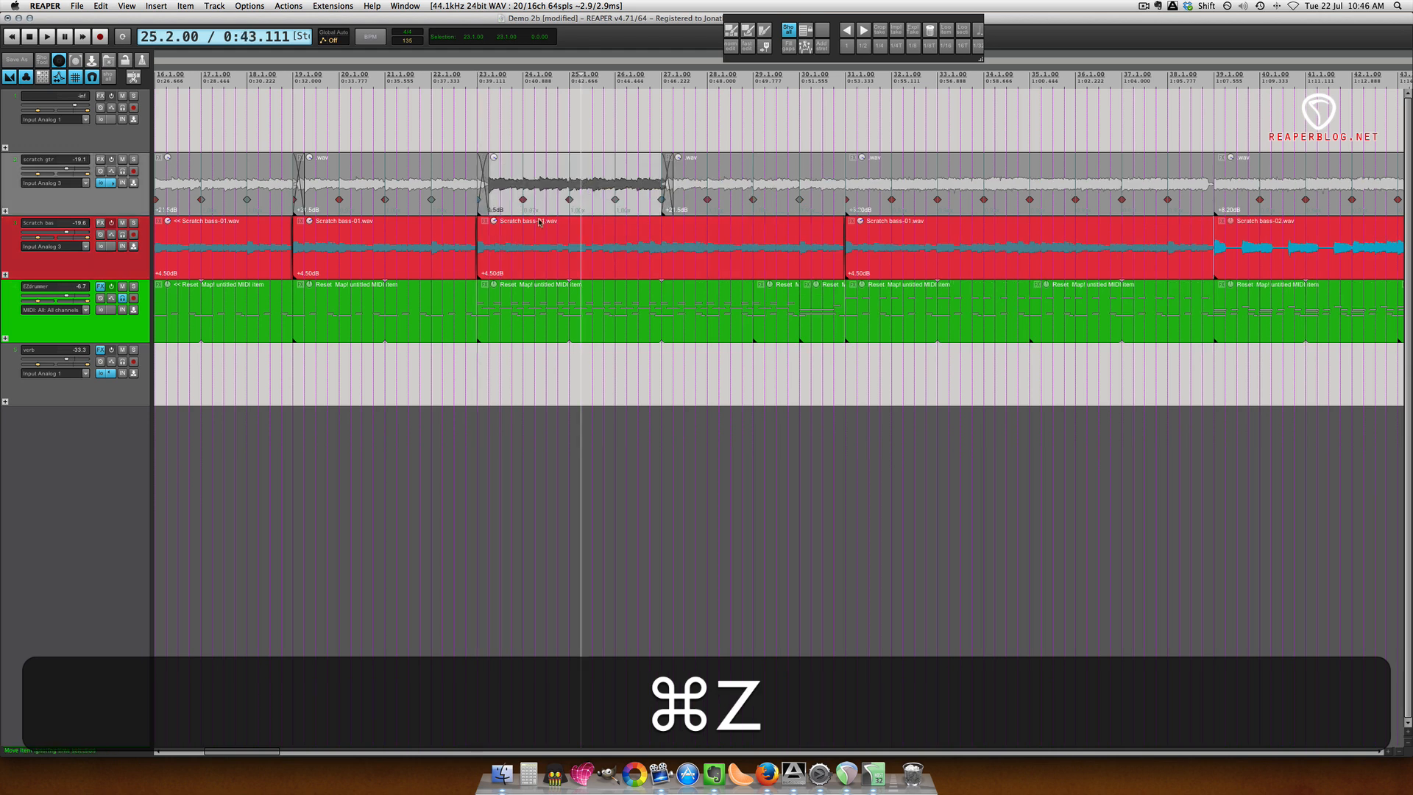
key("cmd+z")
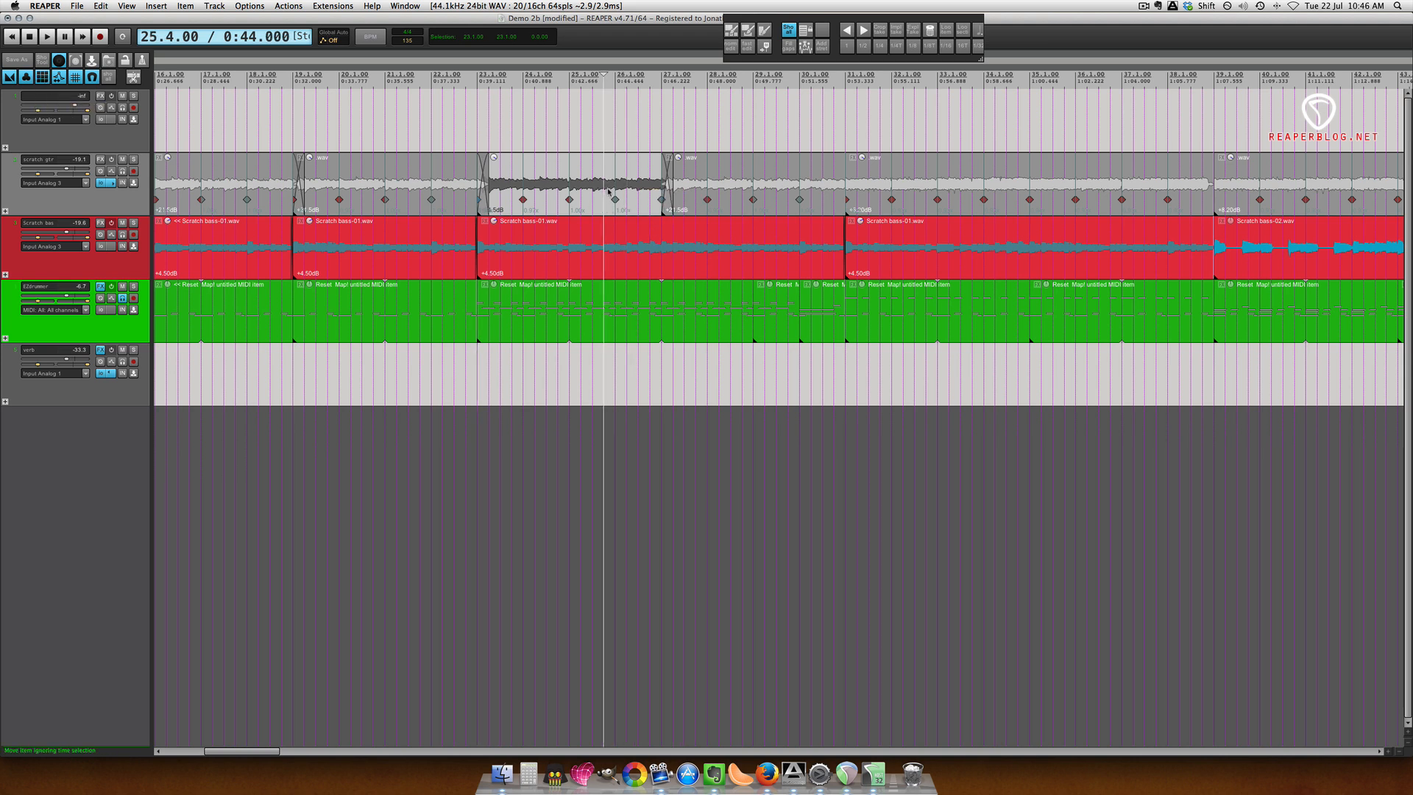
key("cmd+z")
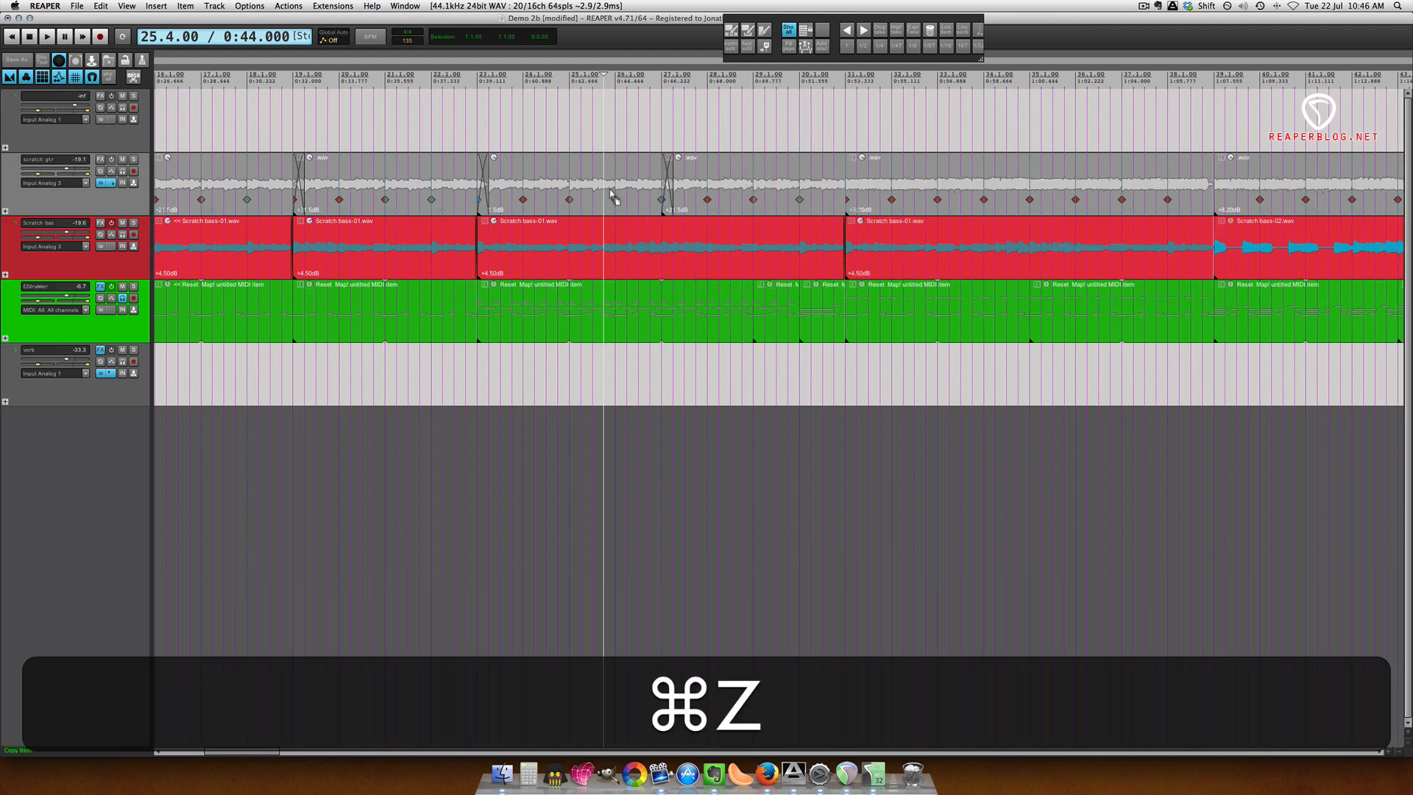
key("cmd+z")
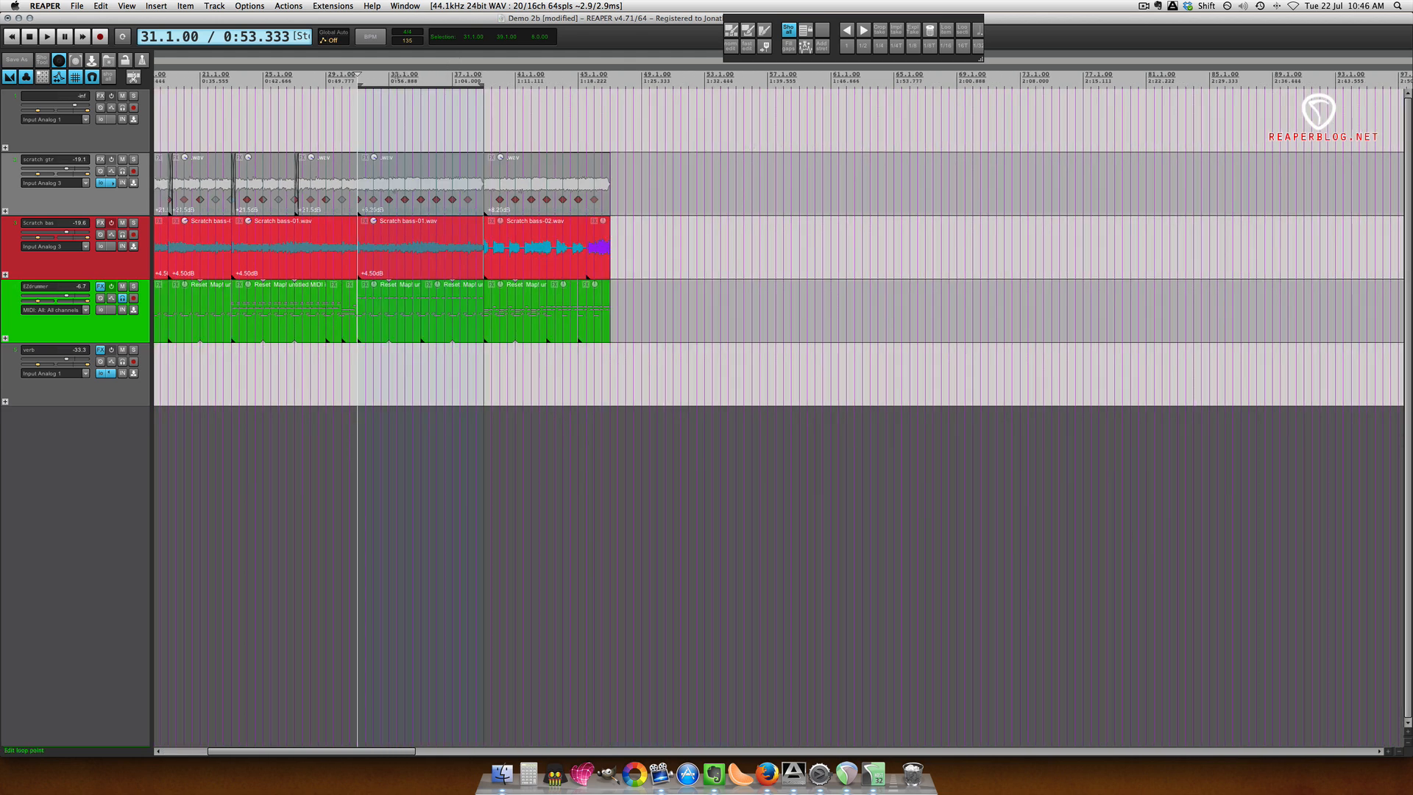
Step: Create a region from the selected later section of bars
right_click(360, 77)
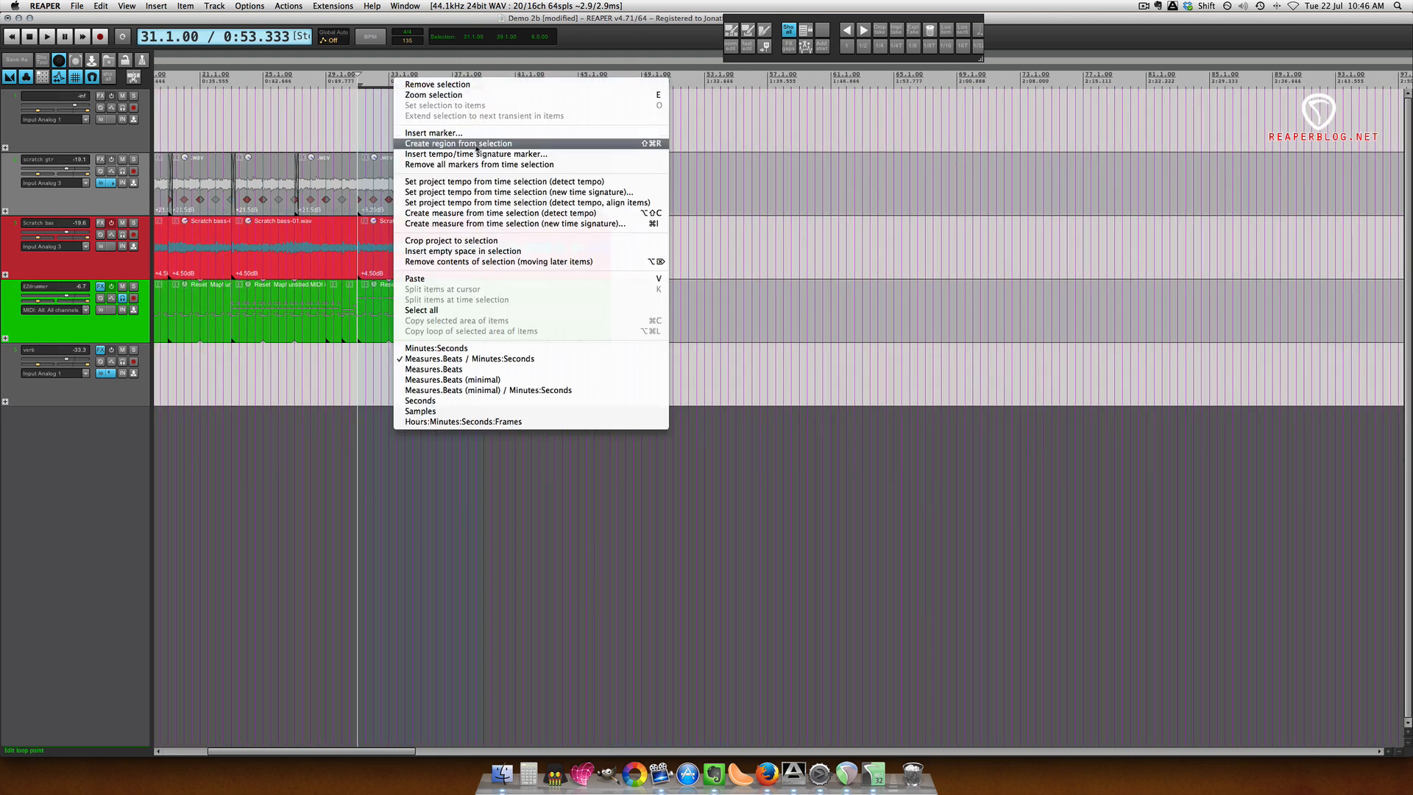
left_click(456, 143)
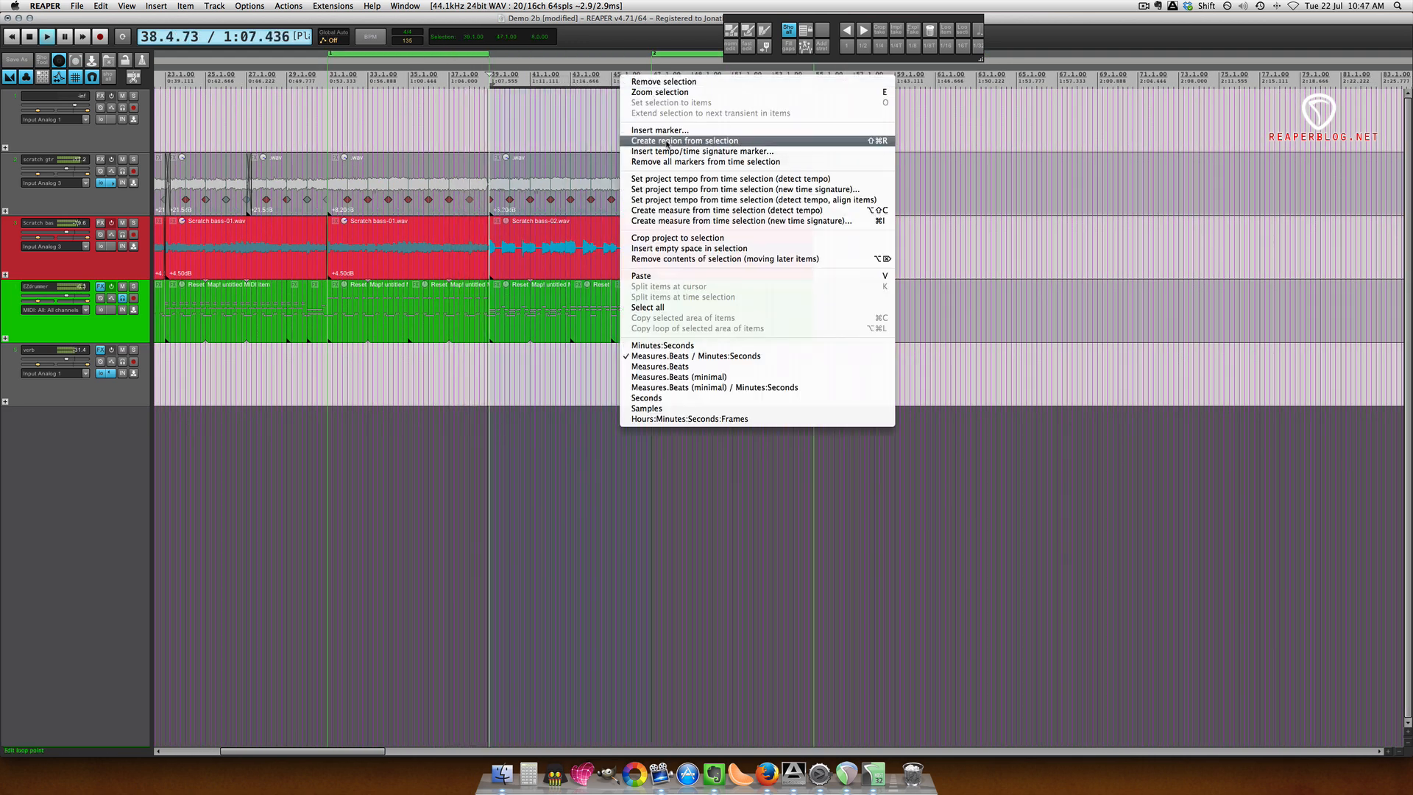
Step: Create a region from the current selection and bring up options for the next bar selection
left_click(682, 140)
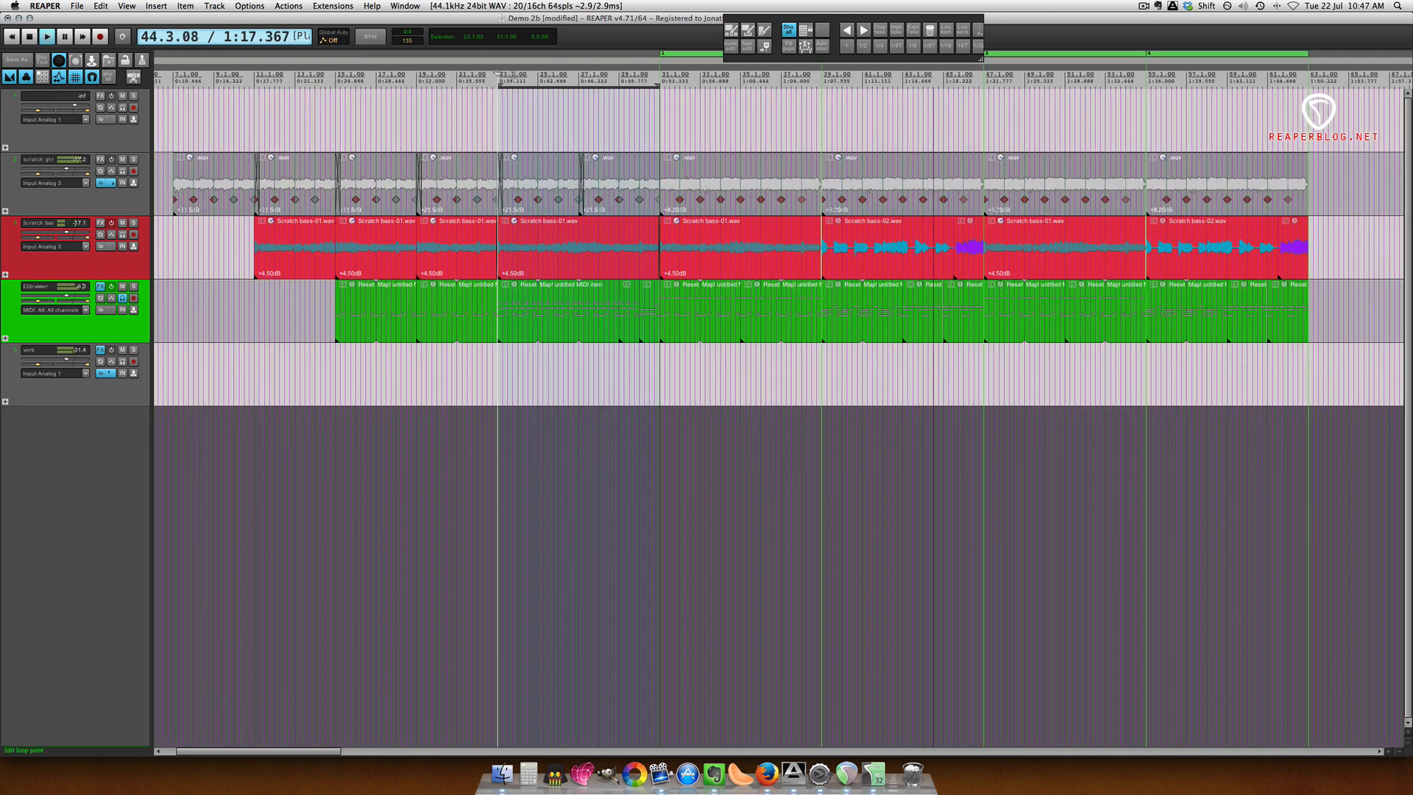
right_click(509, 74)
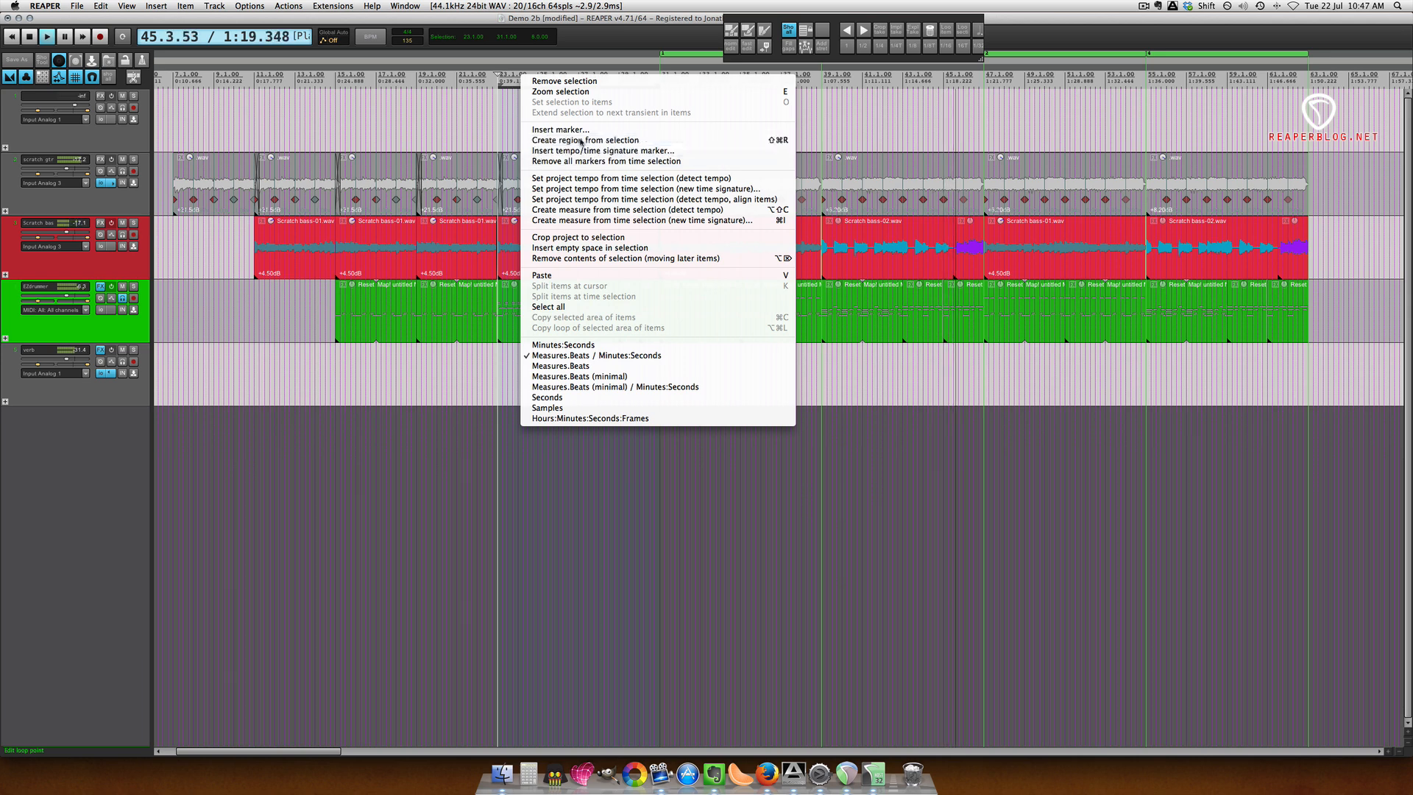